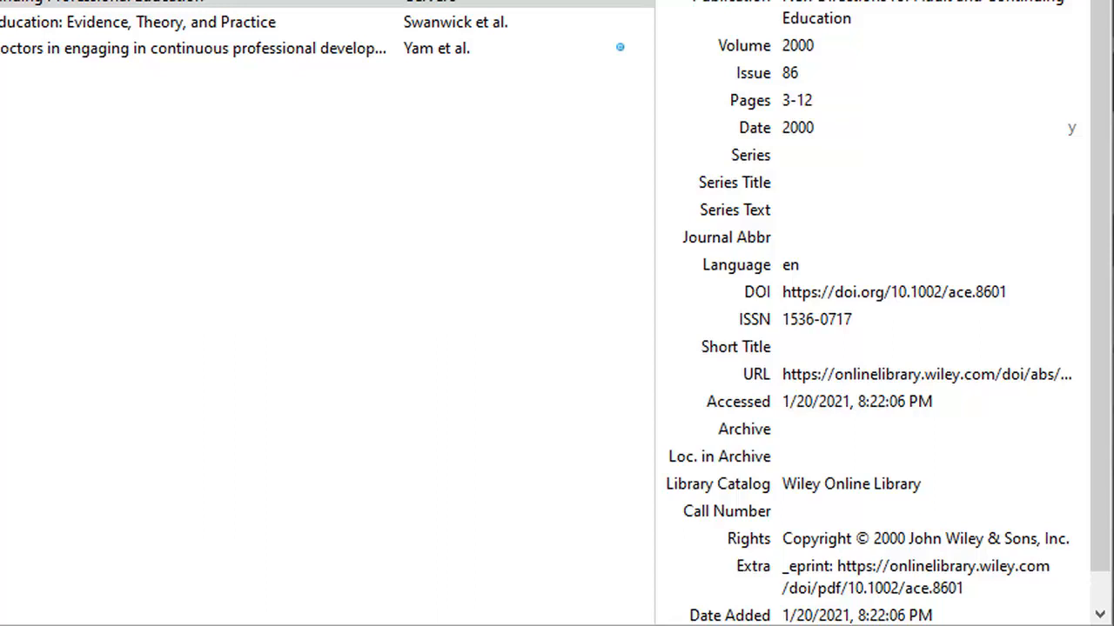
Bring up the Amazon tab for 'Curriculum Development and Evaluation in Nursing Education, Fourth Edition'
click(139, 22)
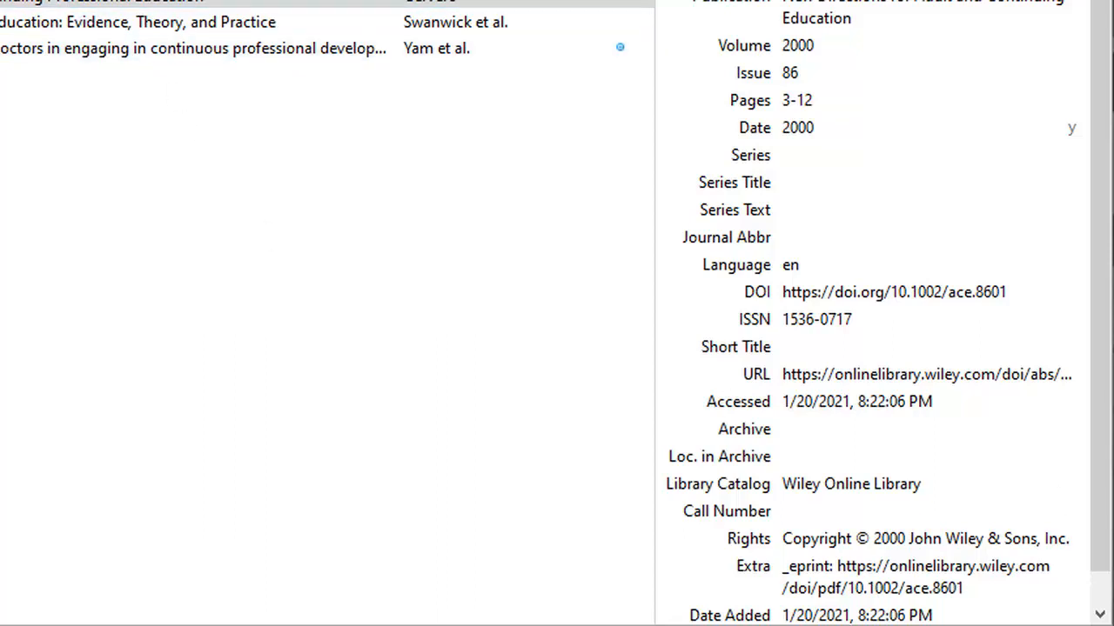
mouse_move(72, 202)
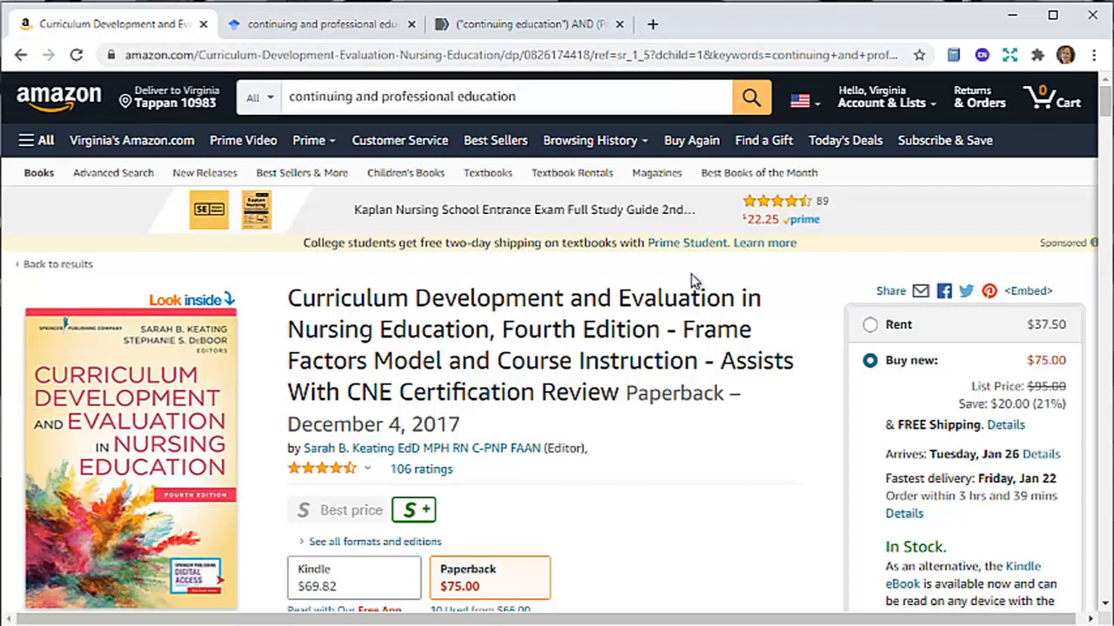
mouse_move(687, 243)
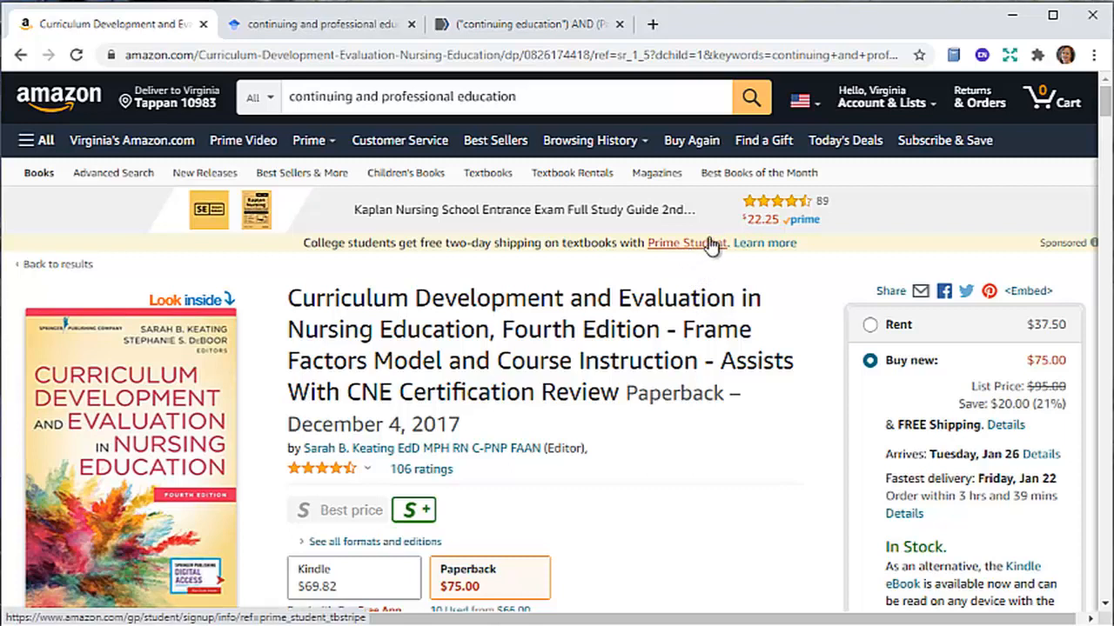
mouse_move(190, 155)
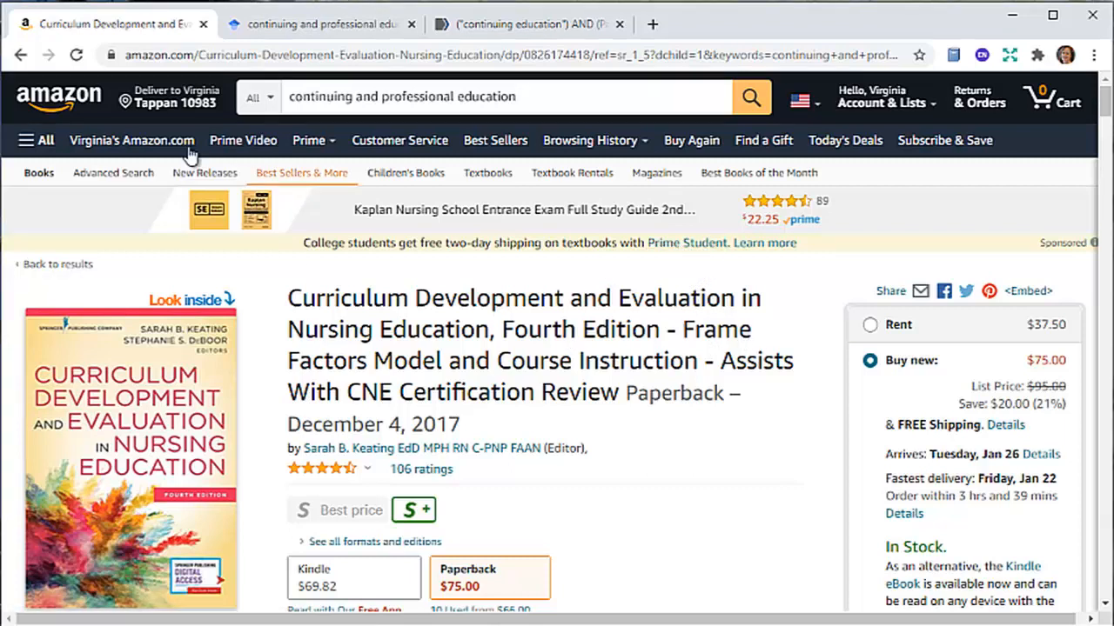
mouse_move(122, 23)
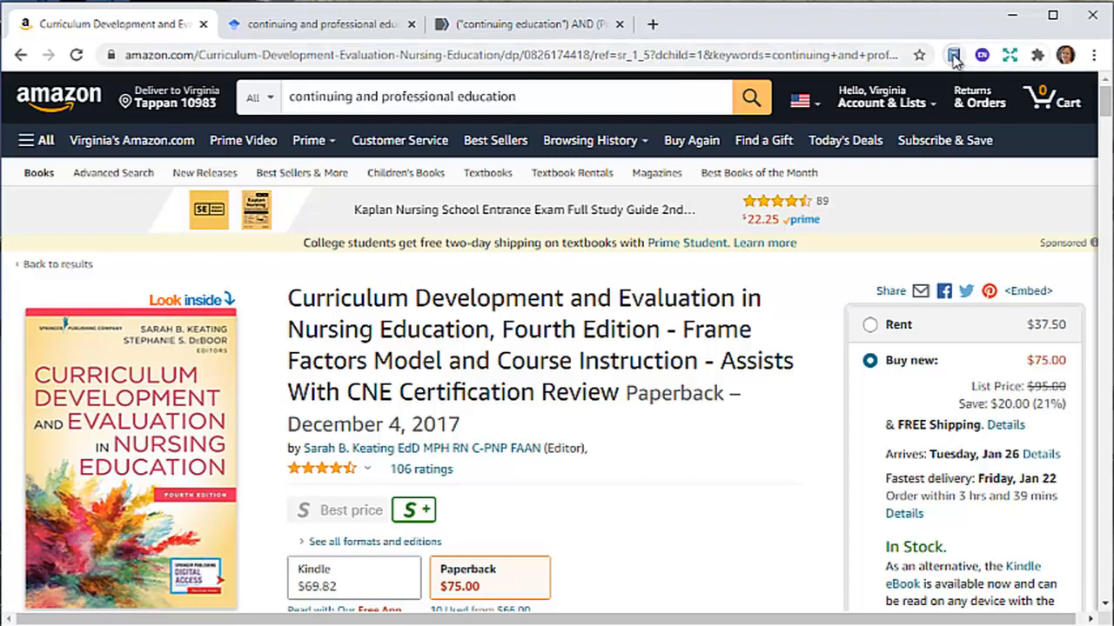
Save the Amazon book via the Zotero Connector into the Continuing Education collection
click(953, 55)
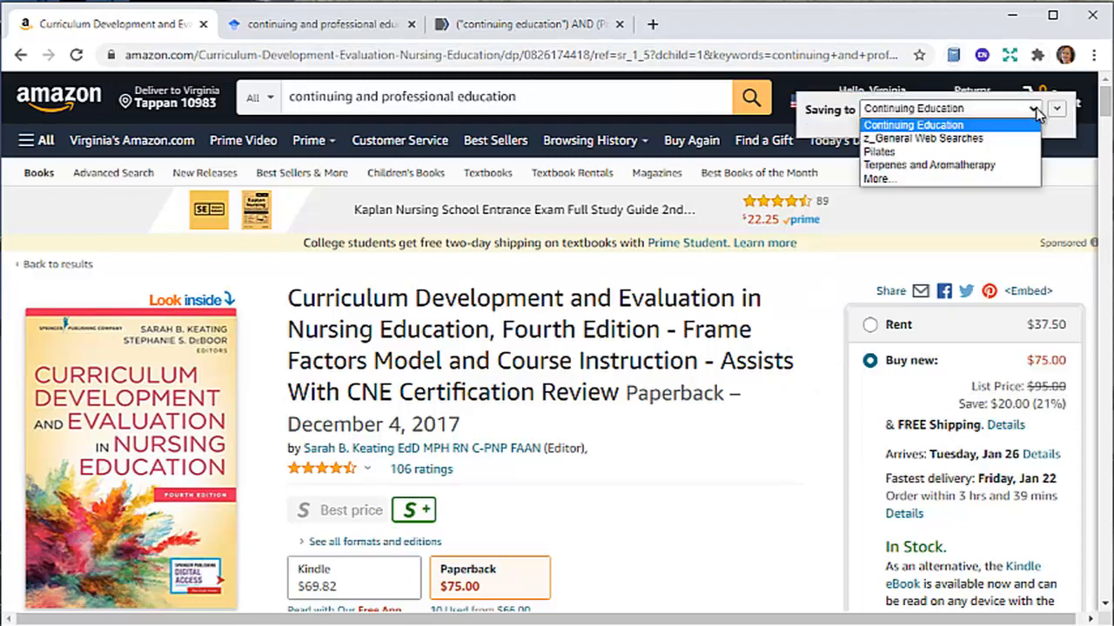
click(913, 124)
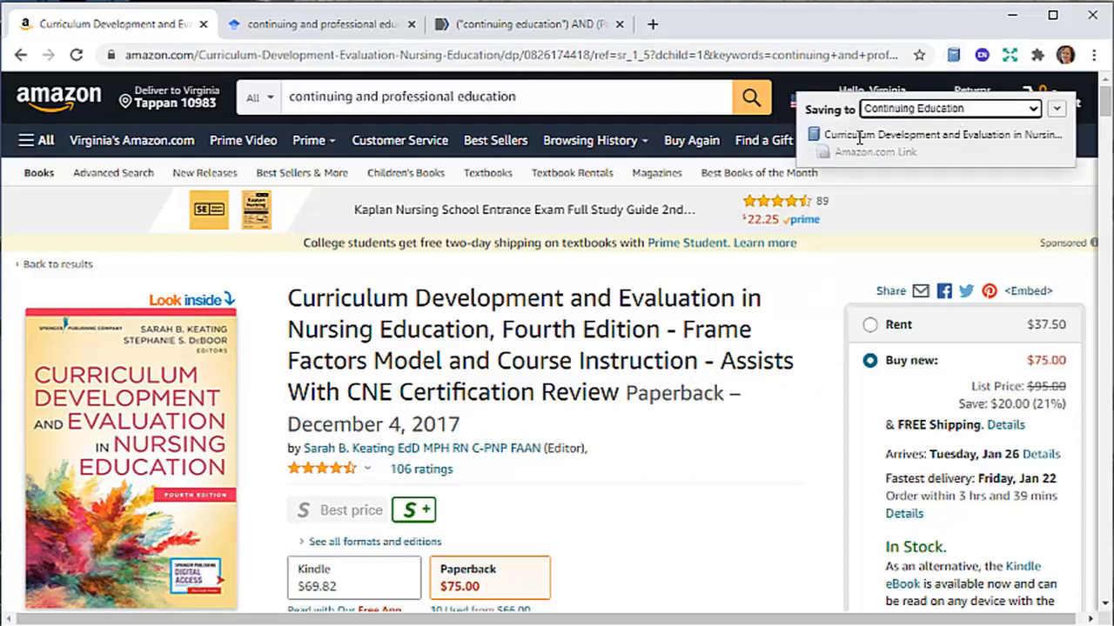
click(1055, 108)
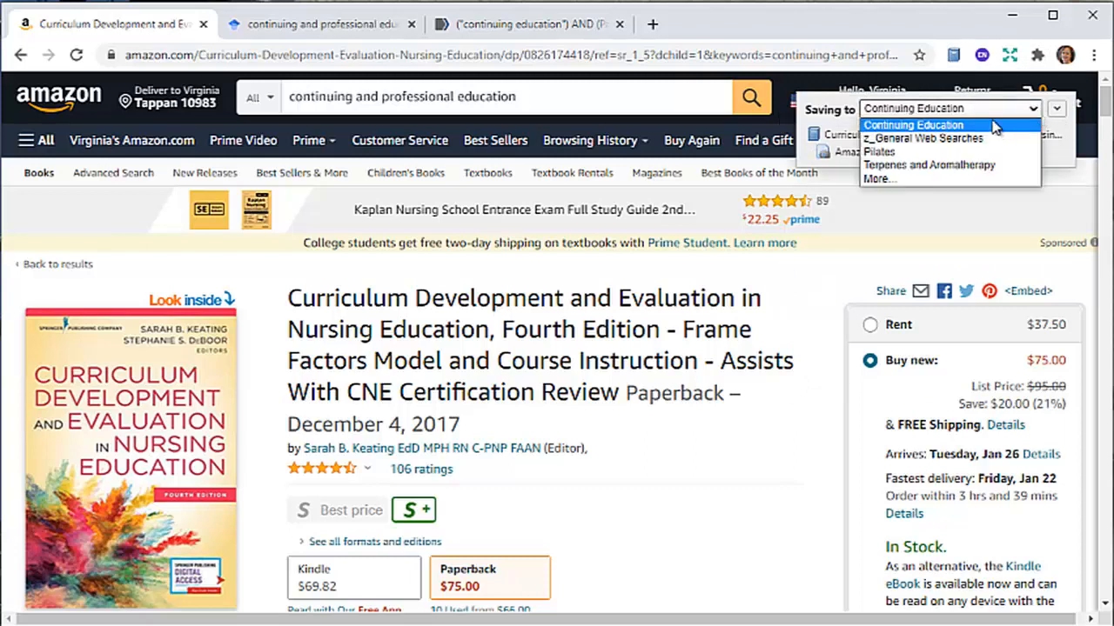
click(912, 125)
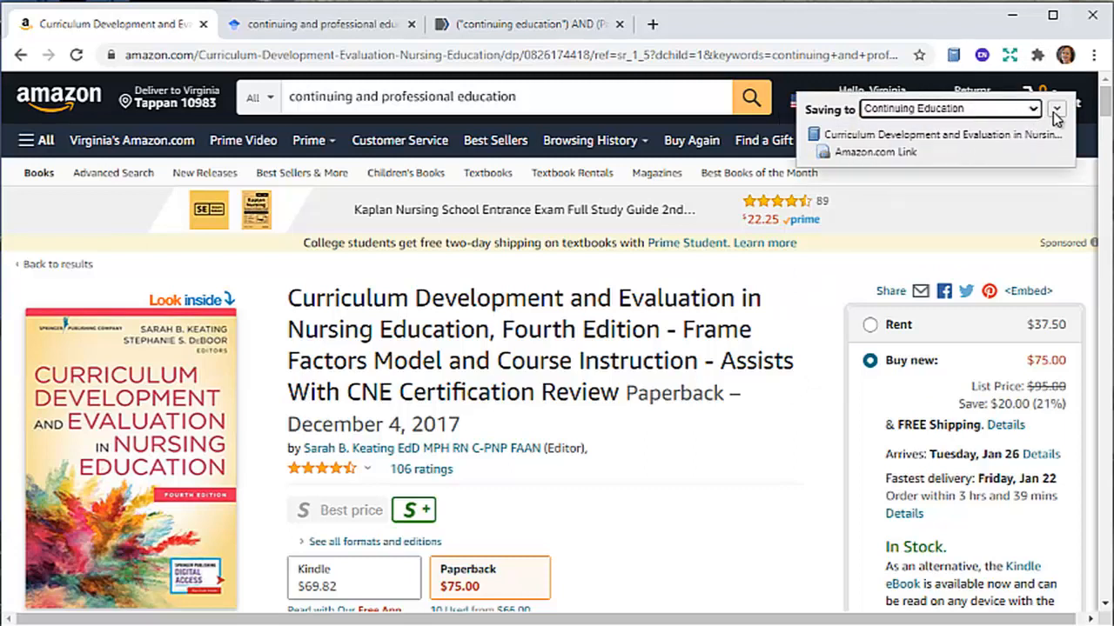
click(1056, 108)
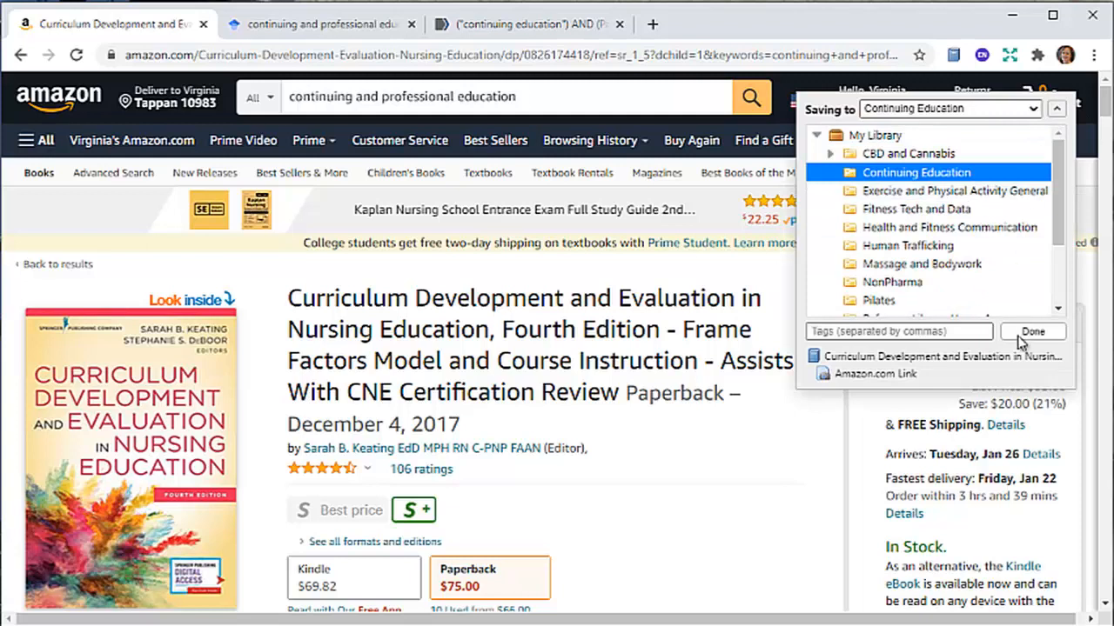
click(1032, 331)
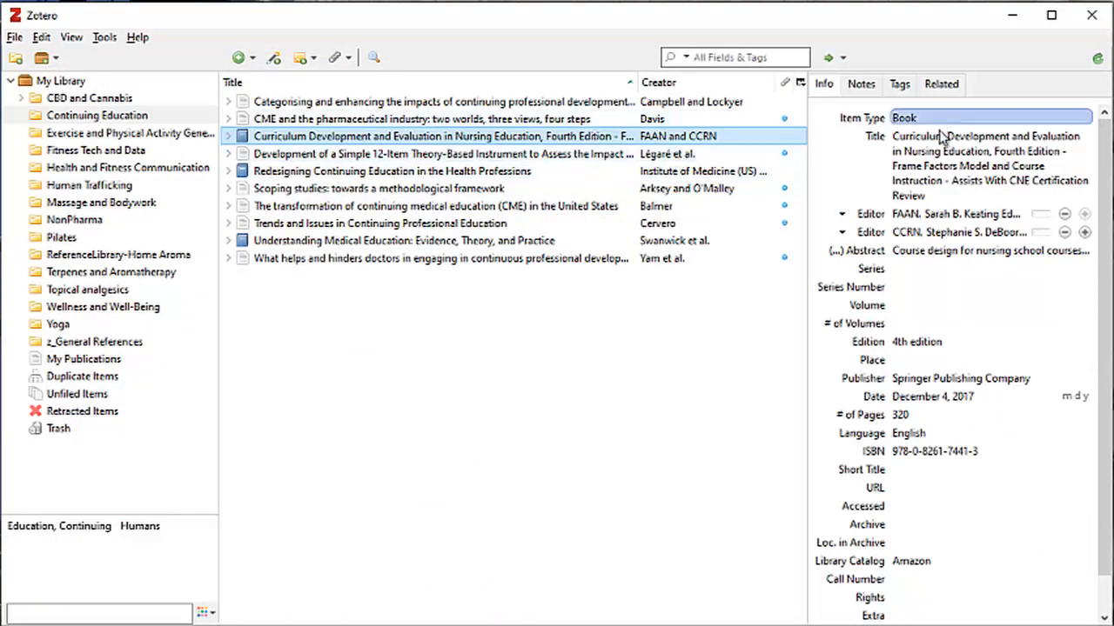
Inspect the book's Series, Call Number, publisher and abstract fields in Zotero
click(990, 268)
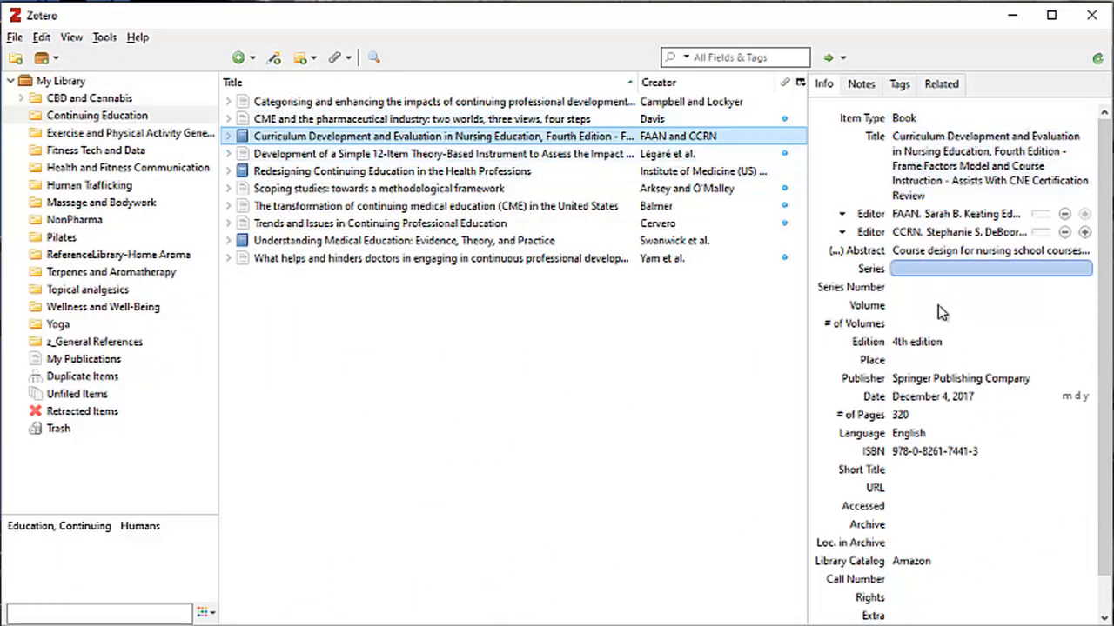
click(990, 579)
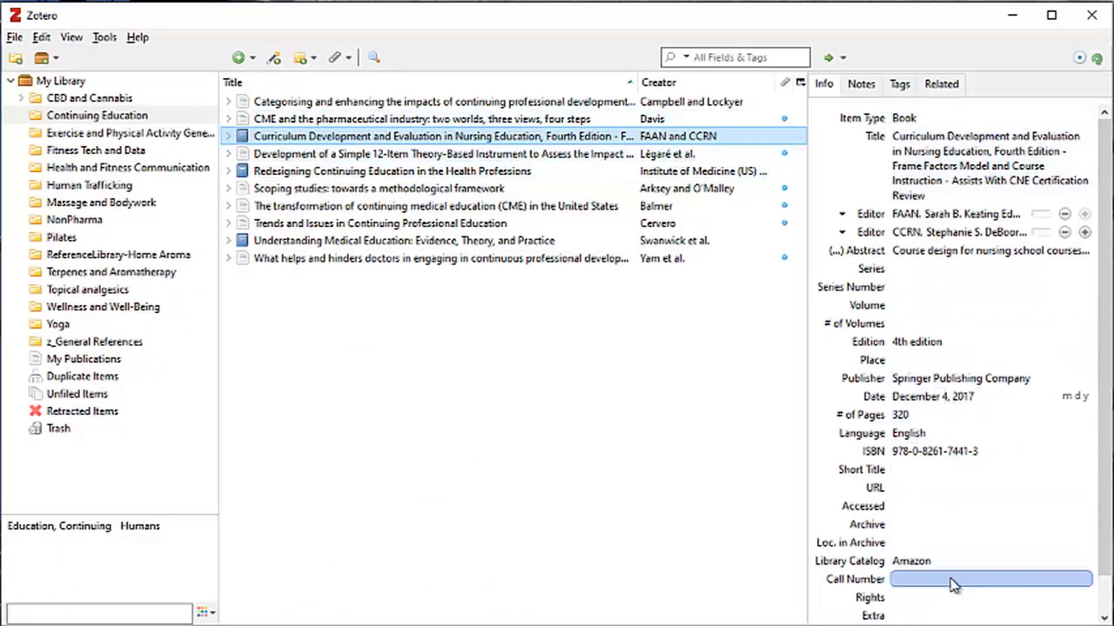
click(960, 378)
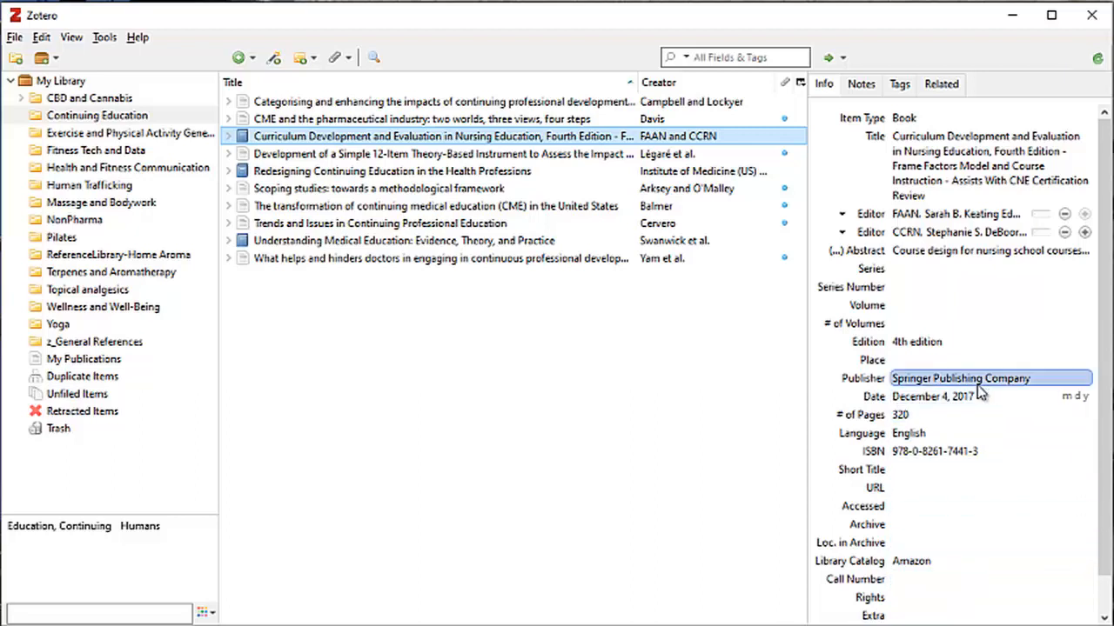
click(990, 250)
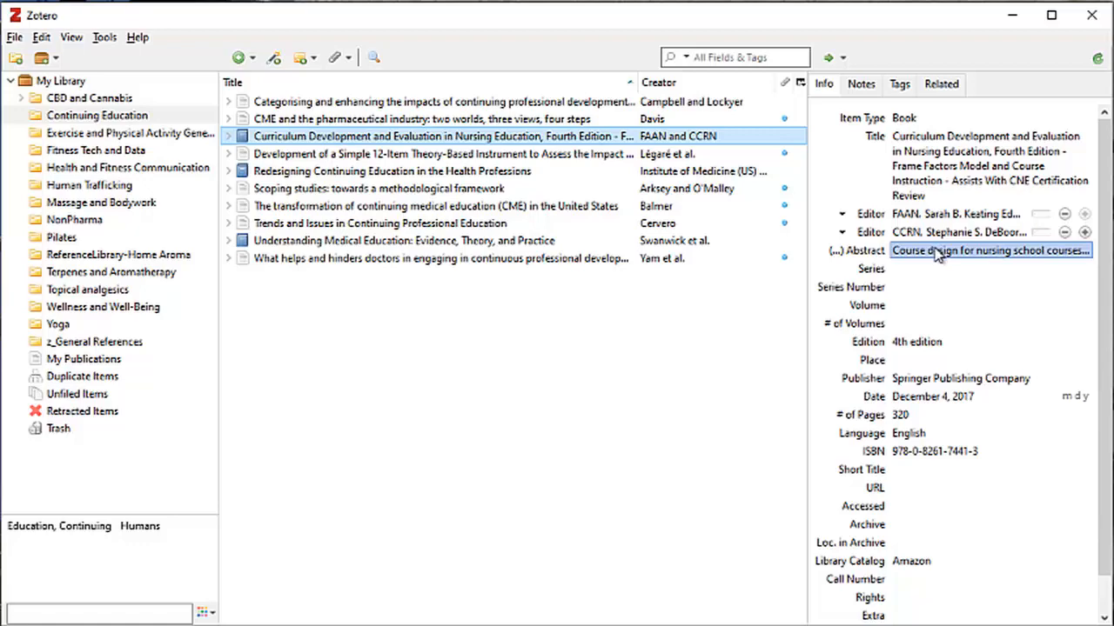
click(990, 251)
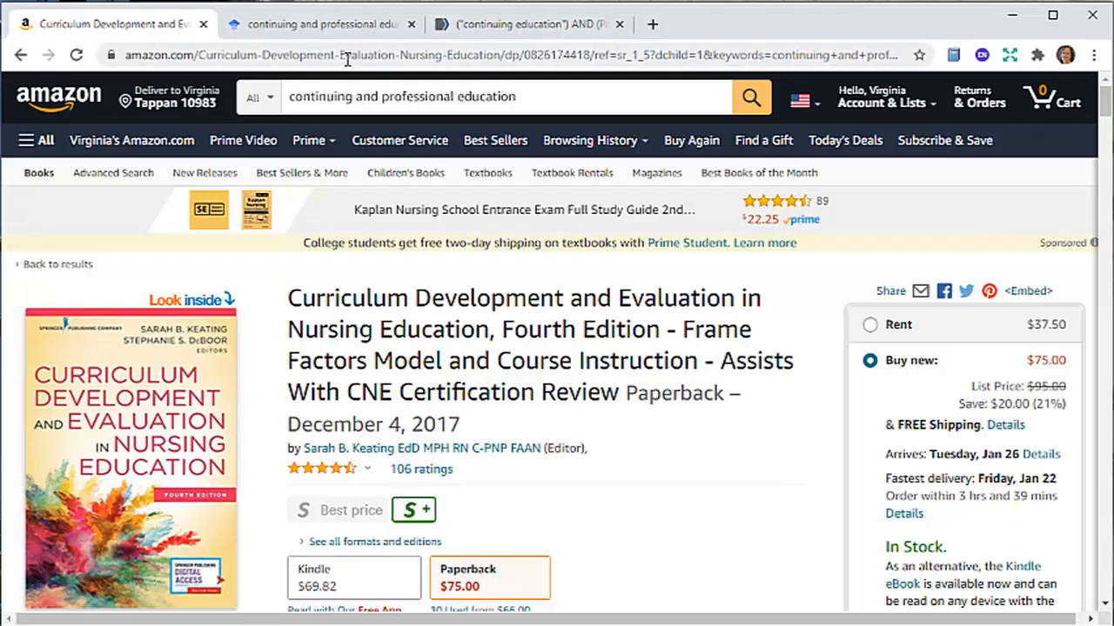
mouse_move(322, 23)
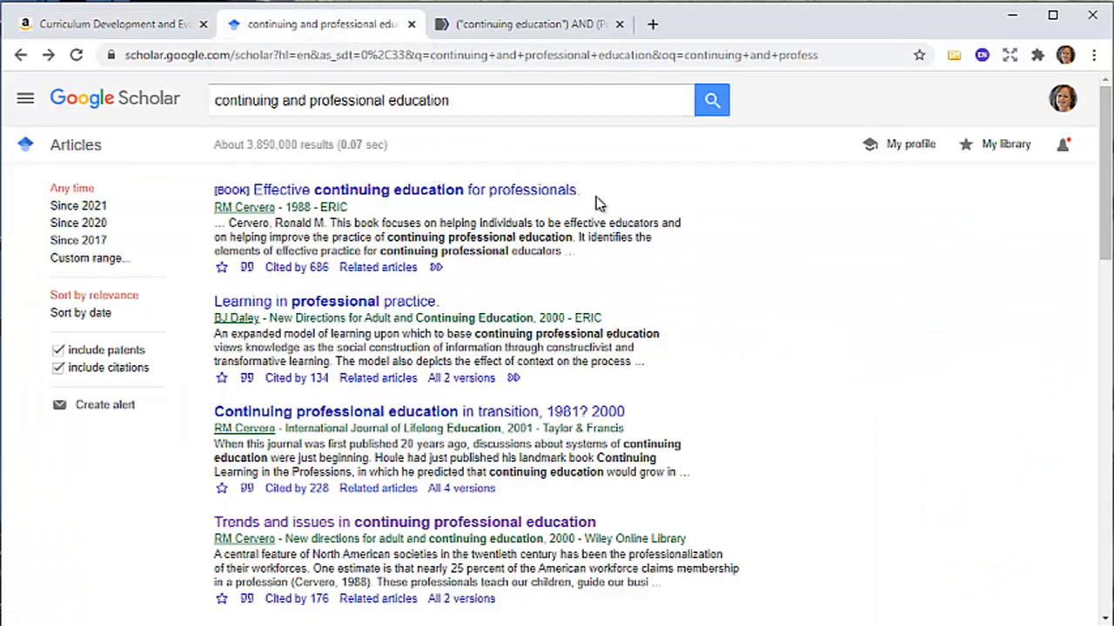
mouse_move(879, 307)
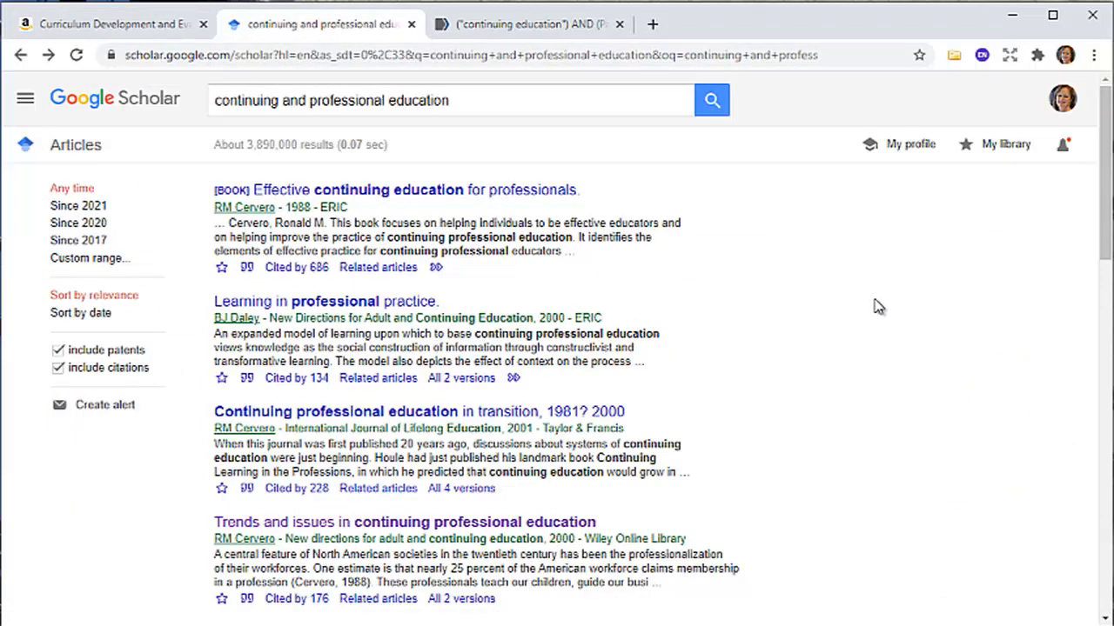
mouse_move(490, 182)
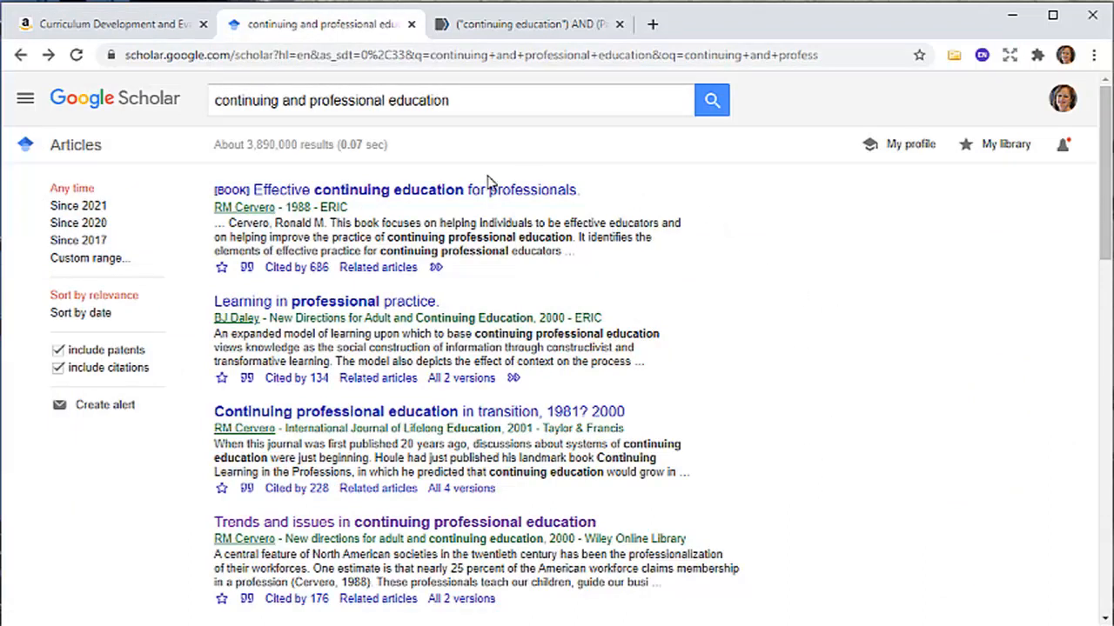
mouse_move(305, 164)
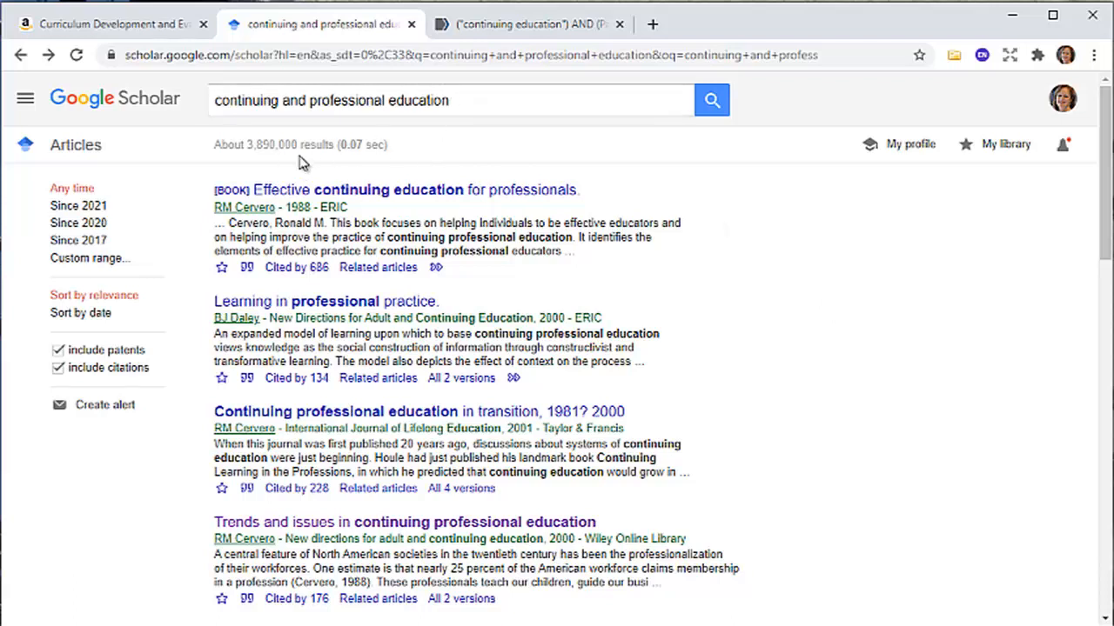
mouse_move(466, 171)
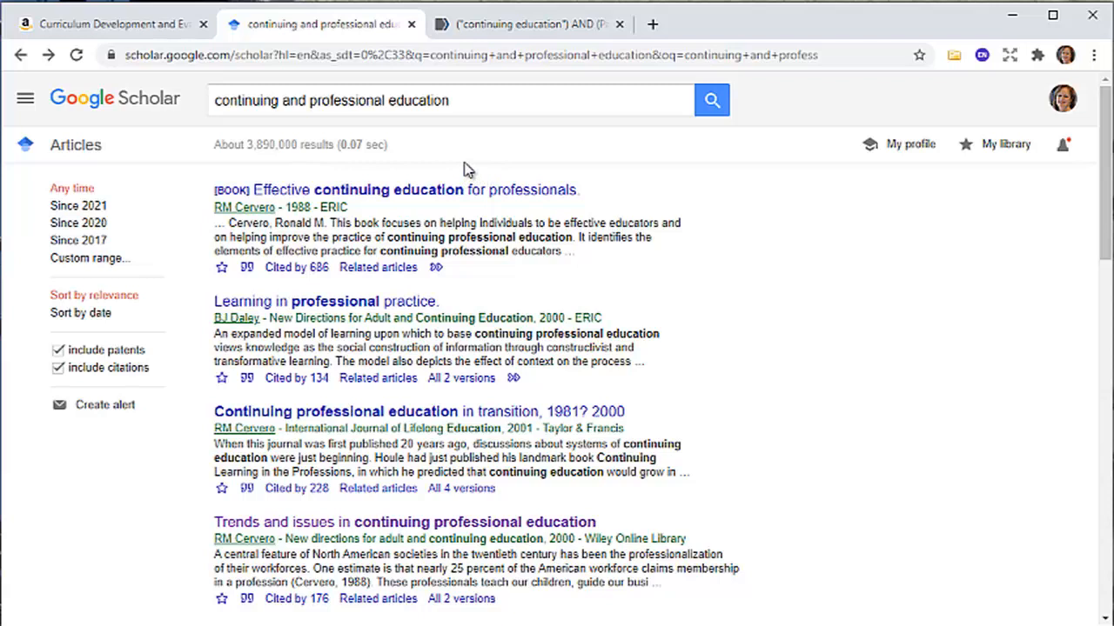
mouse_move(465, 160)
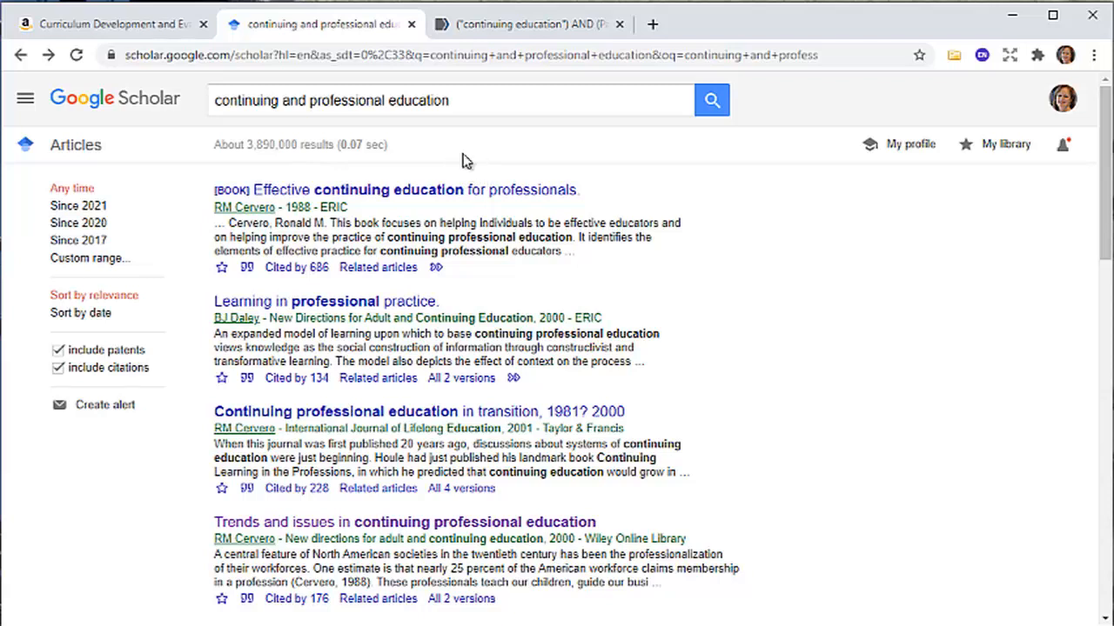
mouse_move(805, 496)
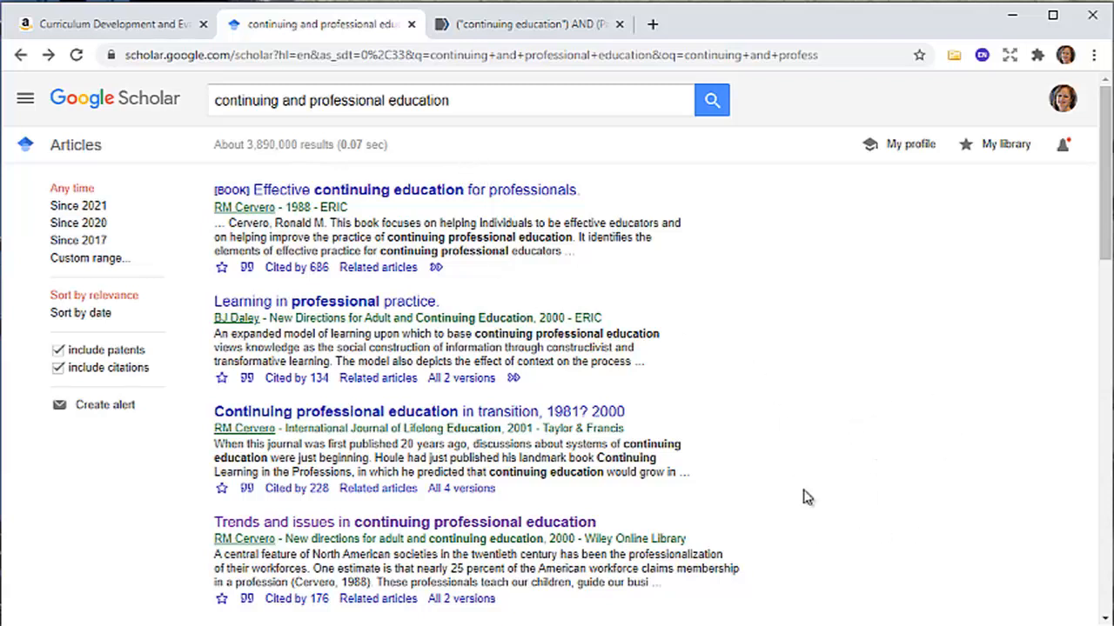
mouse_move(800, 425)
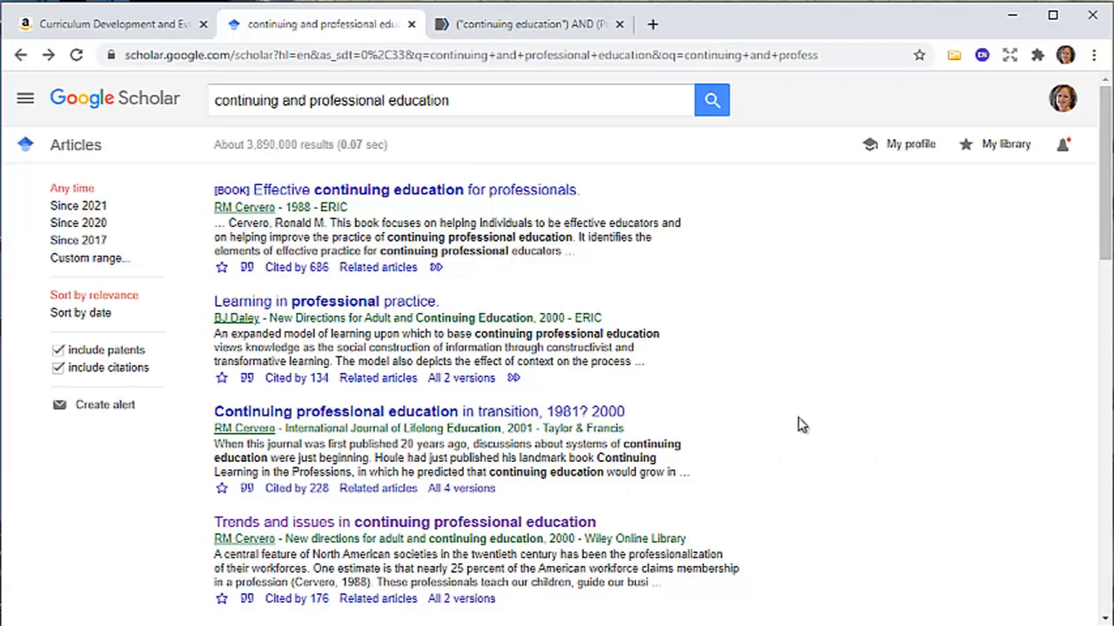
mouse_move(257, 428)
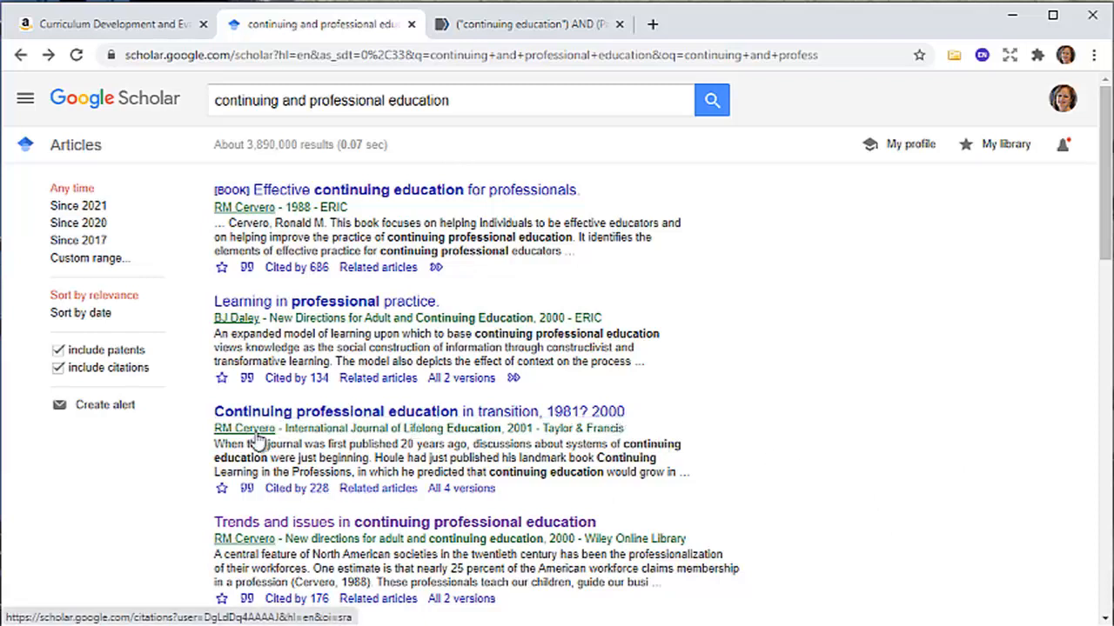
mouse_move(209, 81)
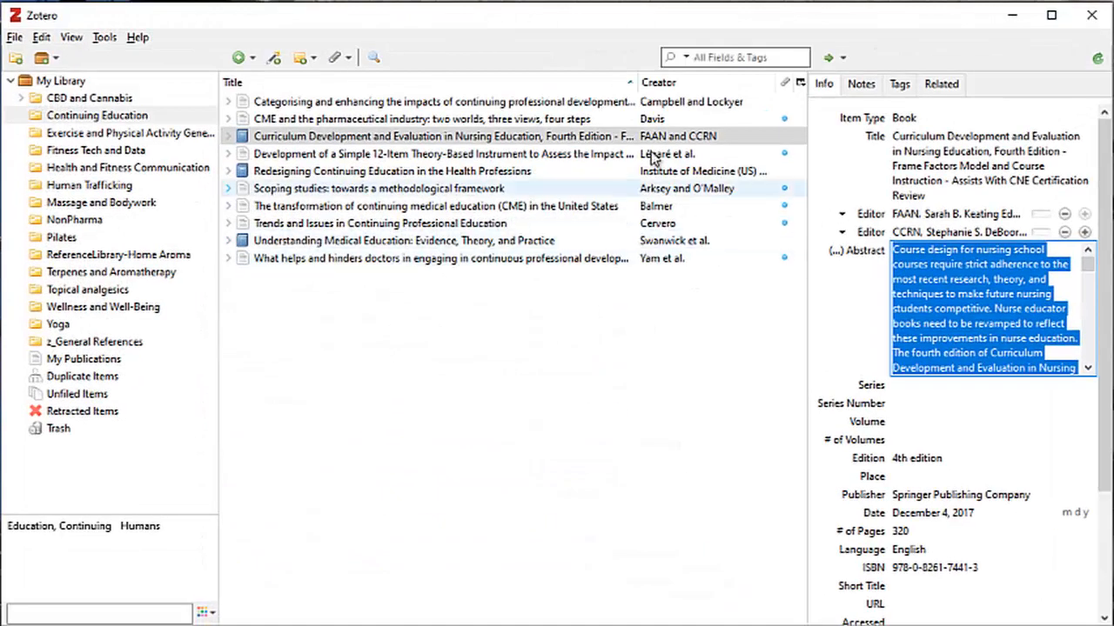
Expand the nursing curriculum book's abstract in Zotero's Info pane
click(383, 222)
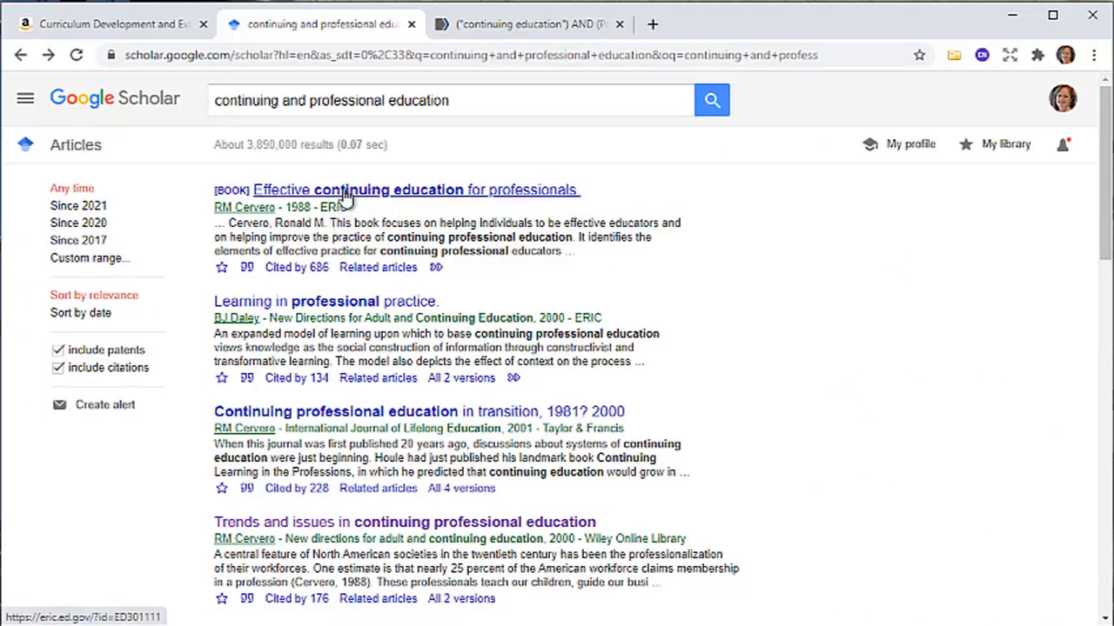
mouse_move(346, 301)
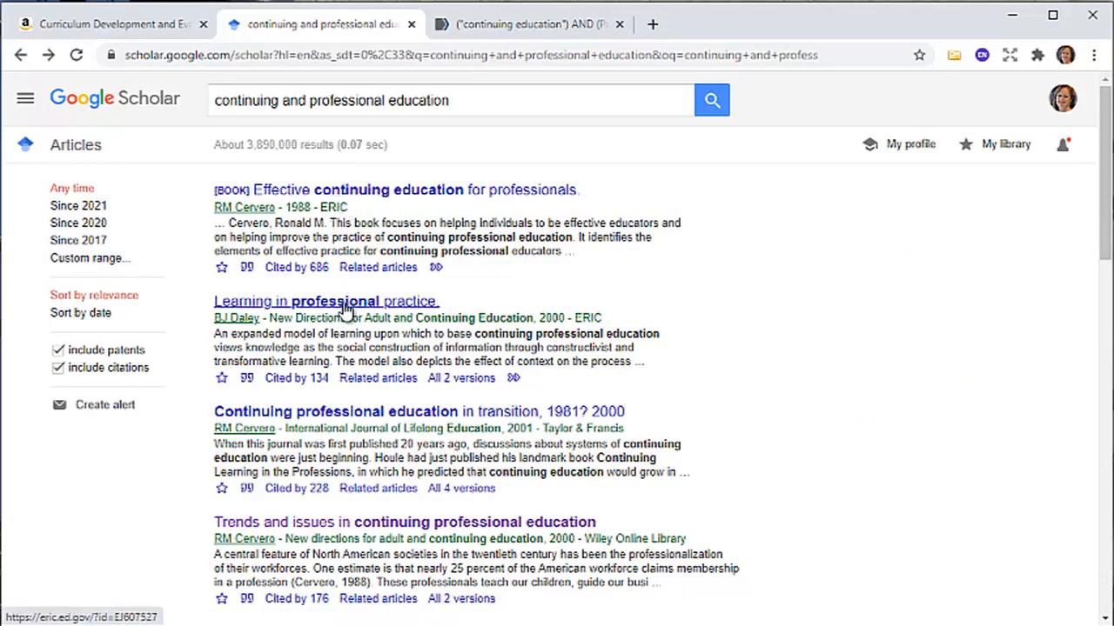
Open Daley's ERIC record 'Learning in Professional Practice' and save it to Continuing Education
click(325, 300)
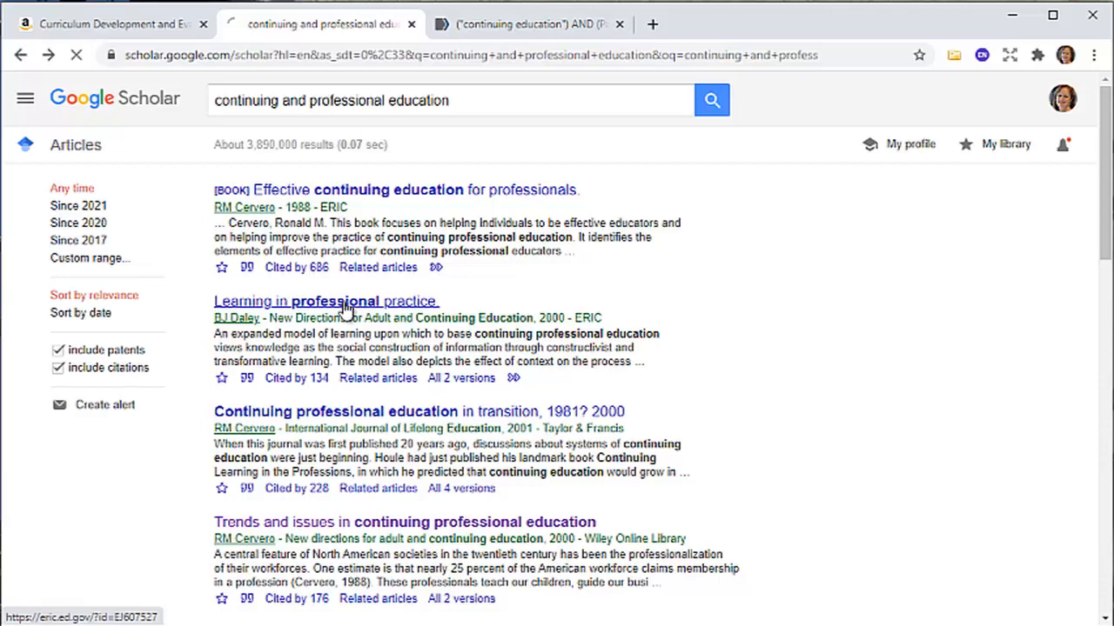
click(325, 301)
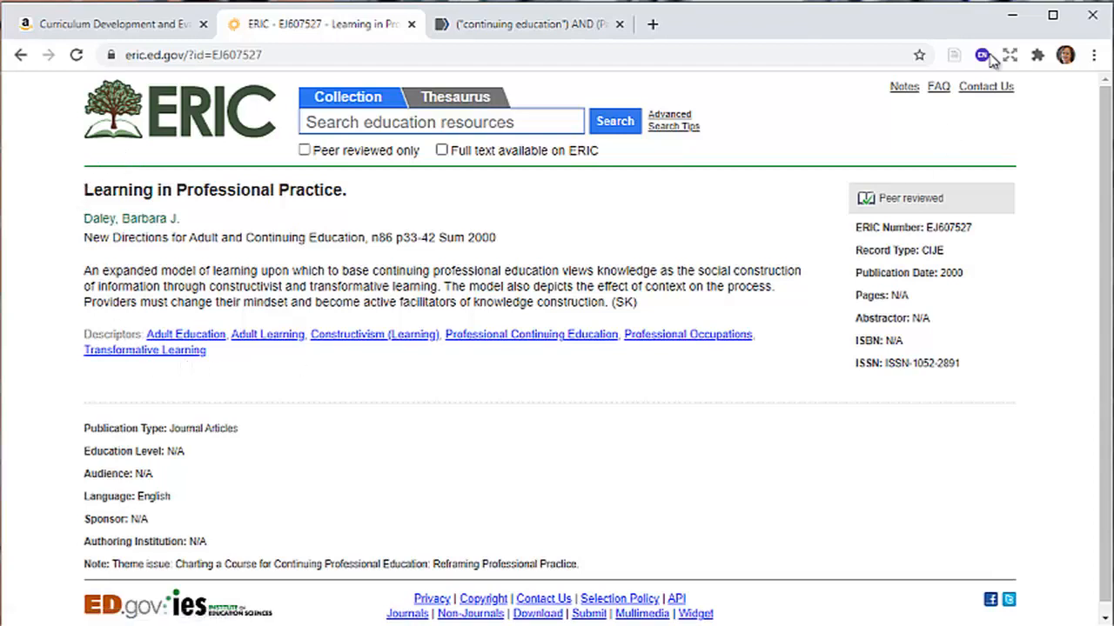
mouse_move(954, 54)
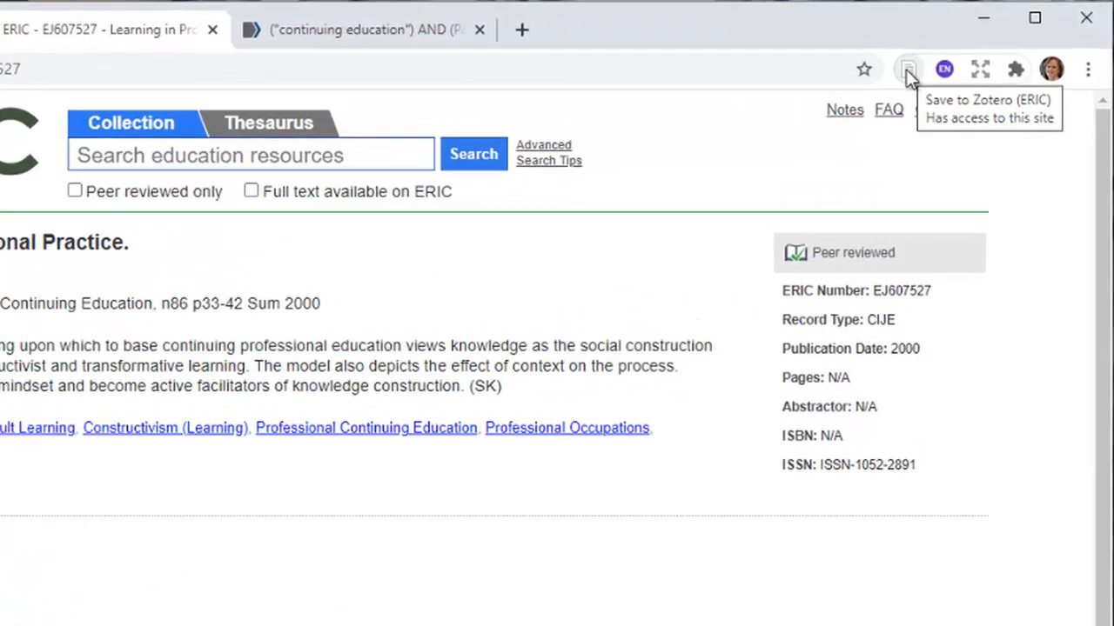
click(908, 70)
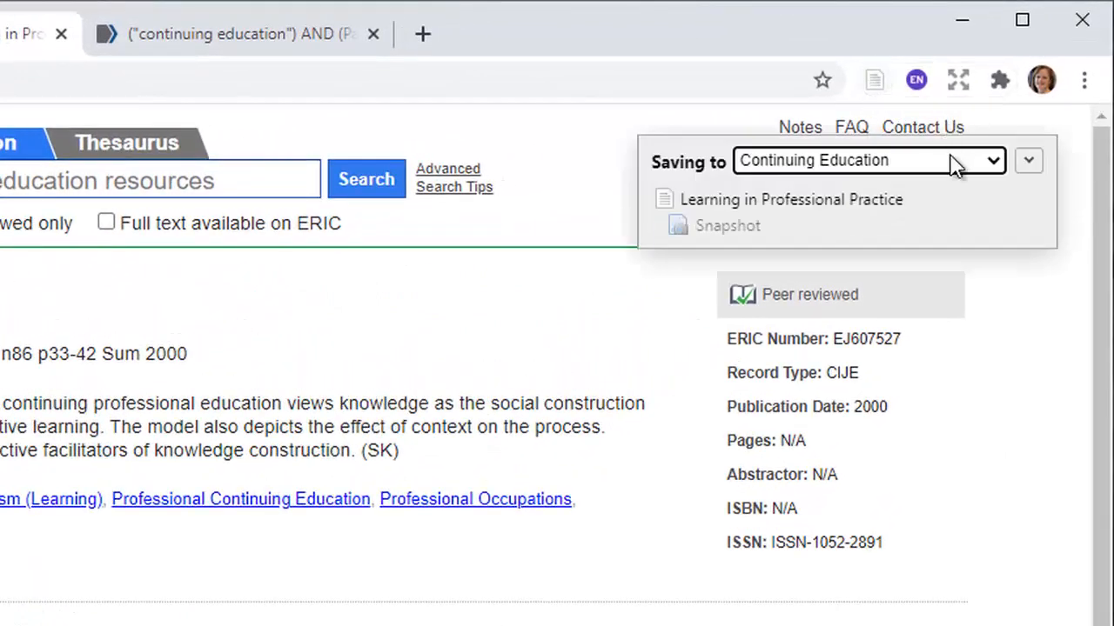
mouse_move(1017, 164)
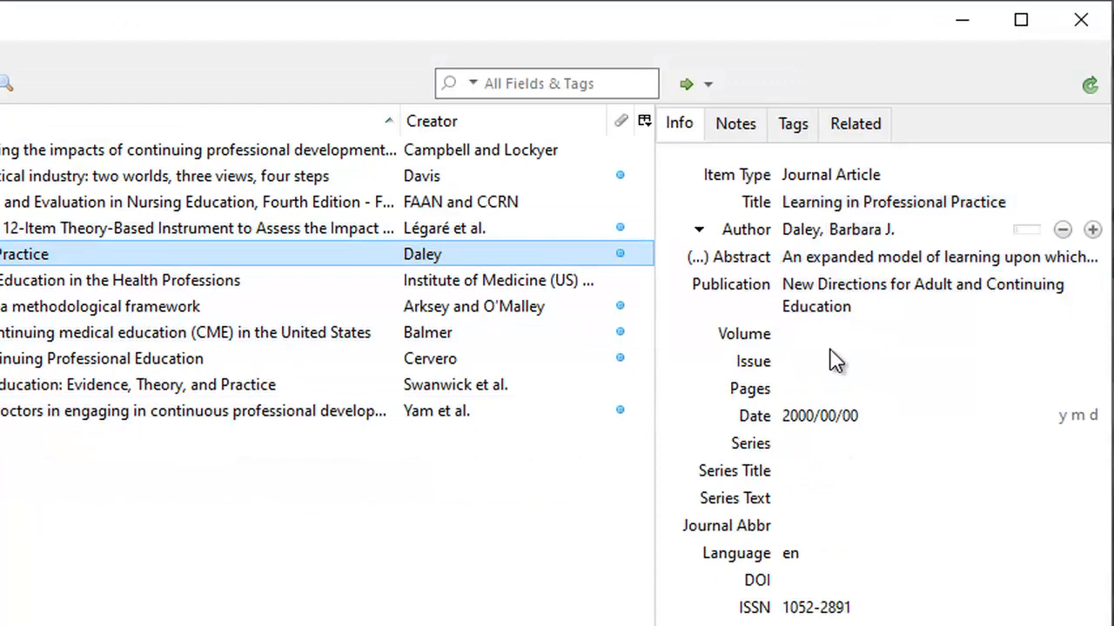
Select Daley's 'Learning in Professional Practice' to view its journal article details
click(818, 416)
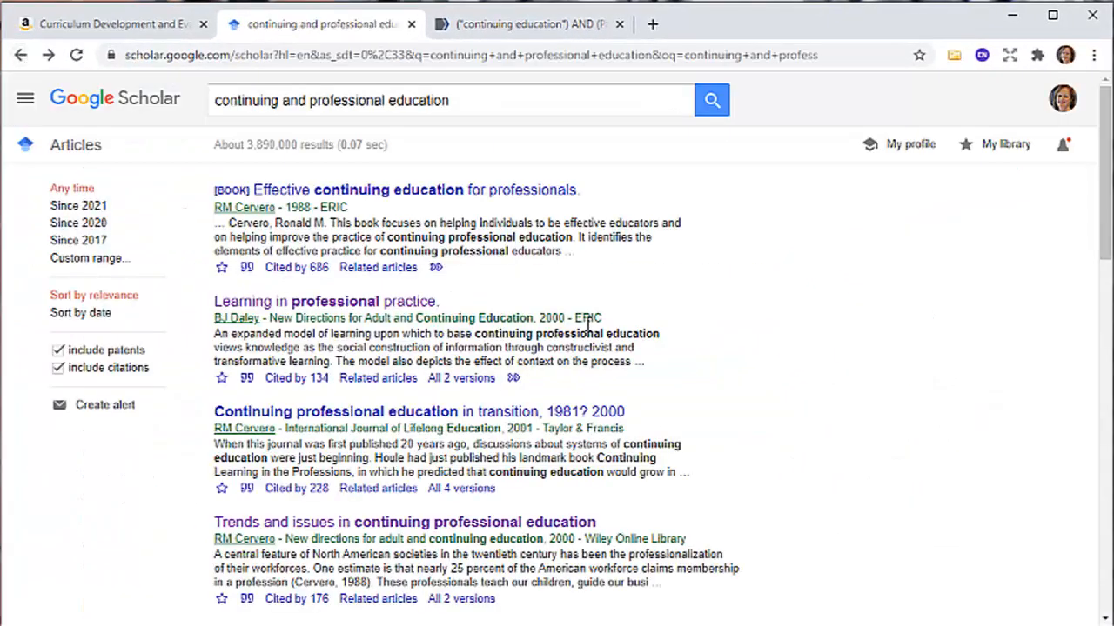
Scroll the Google Scholar results down to the 'Rural Perceptions' Healio article
scroll(down, 3)
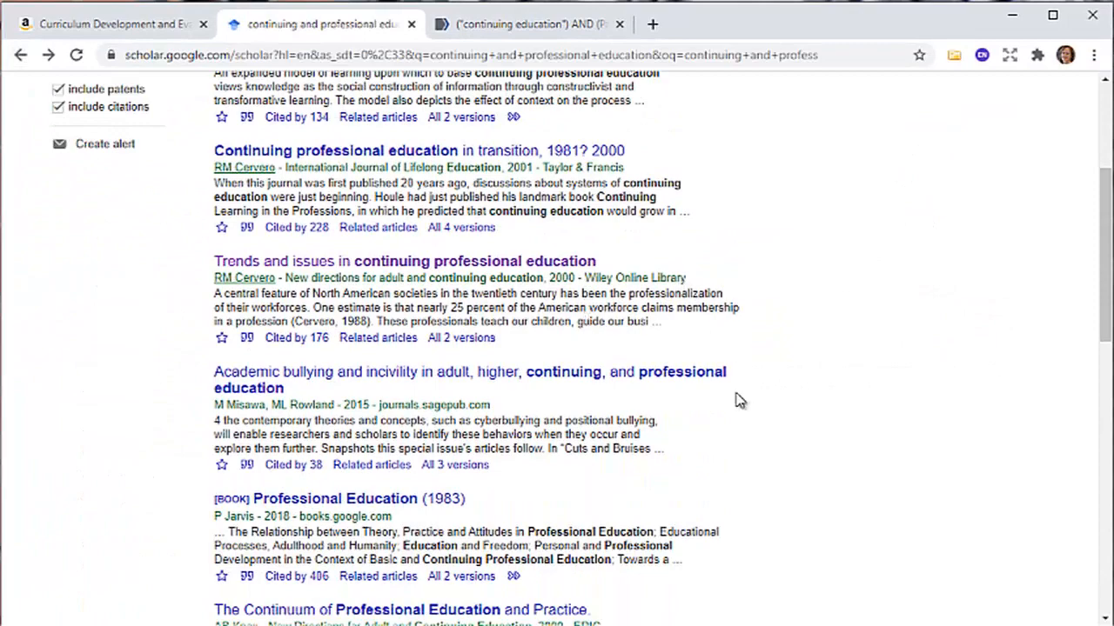
scroll(down, 3)
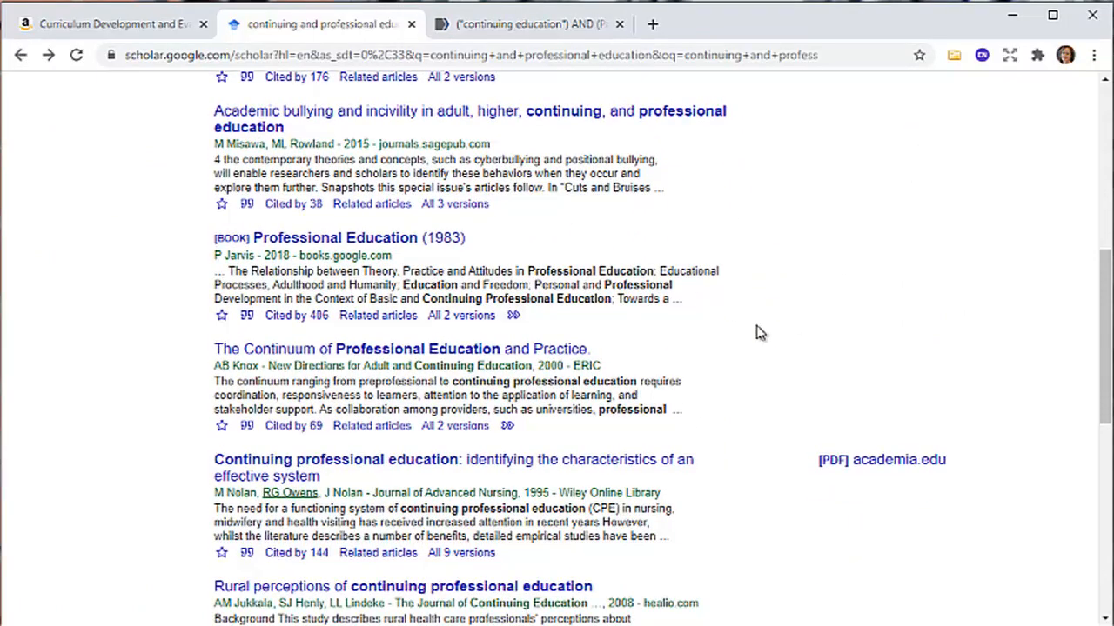
scroll(down, 3)
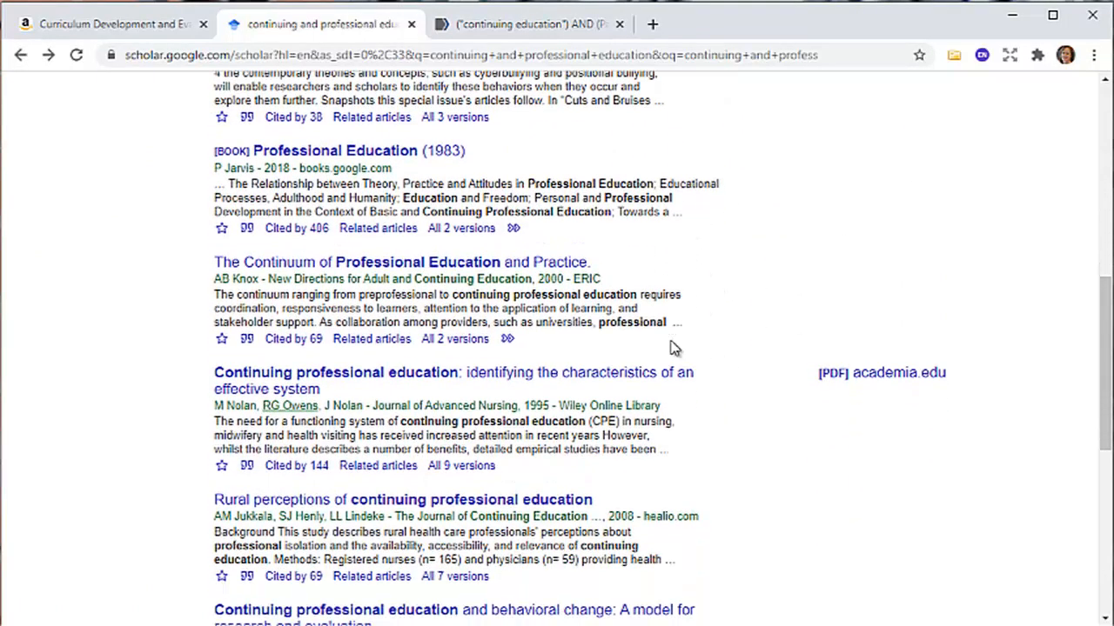
scroll(down, 3)
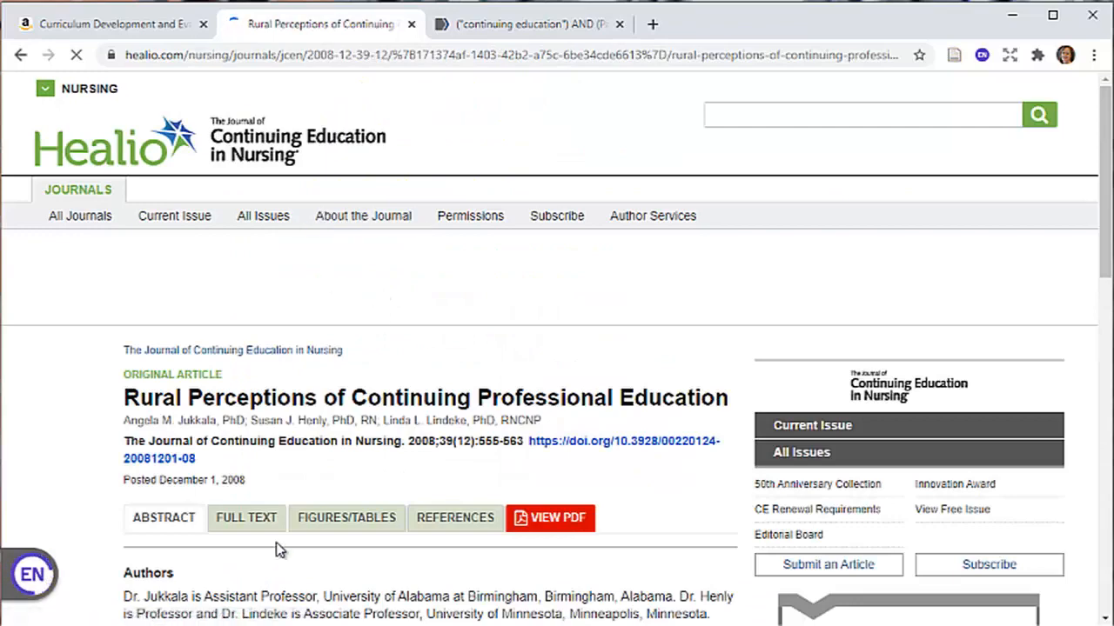
Save Jukkala et al.'s Healio article into the Continuing Education collection via the connector
scroll(down, 3)
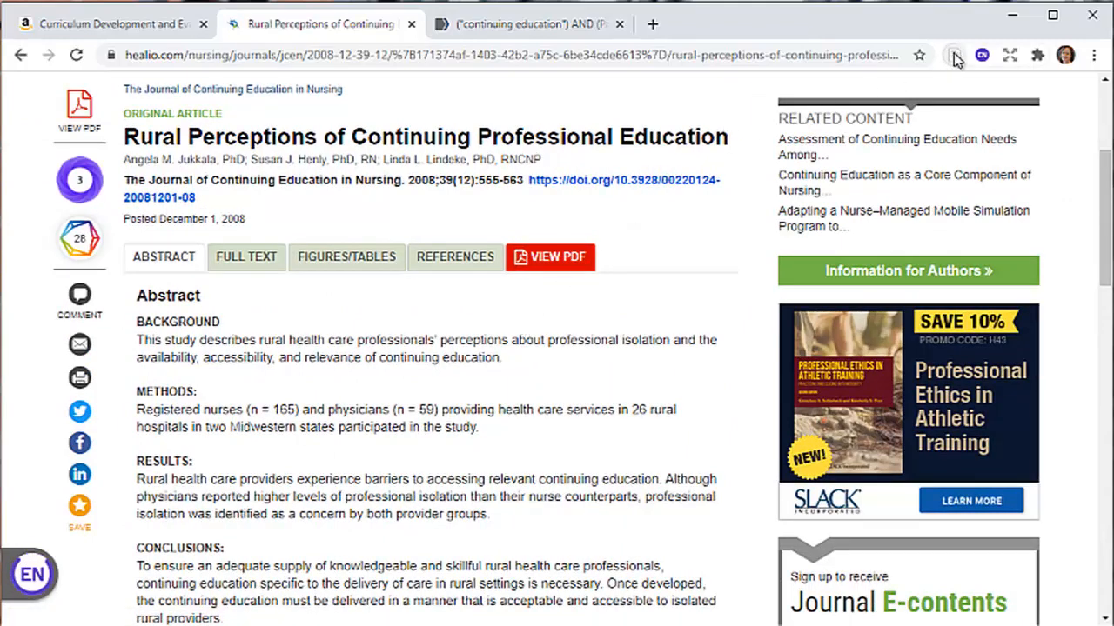
click(954, 54)
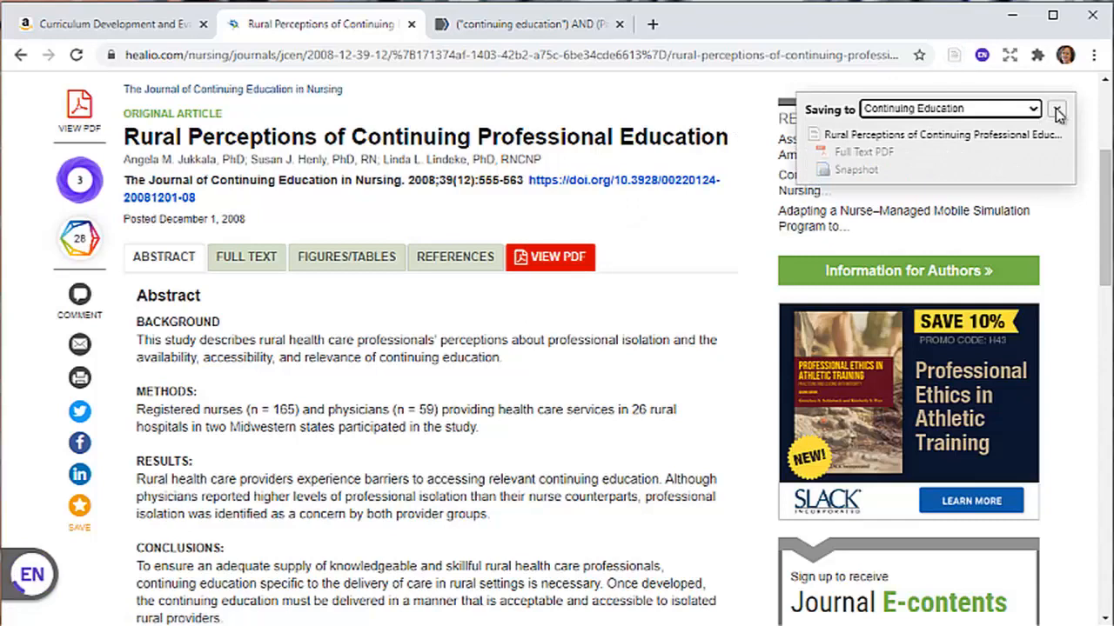
click(1057, 107)
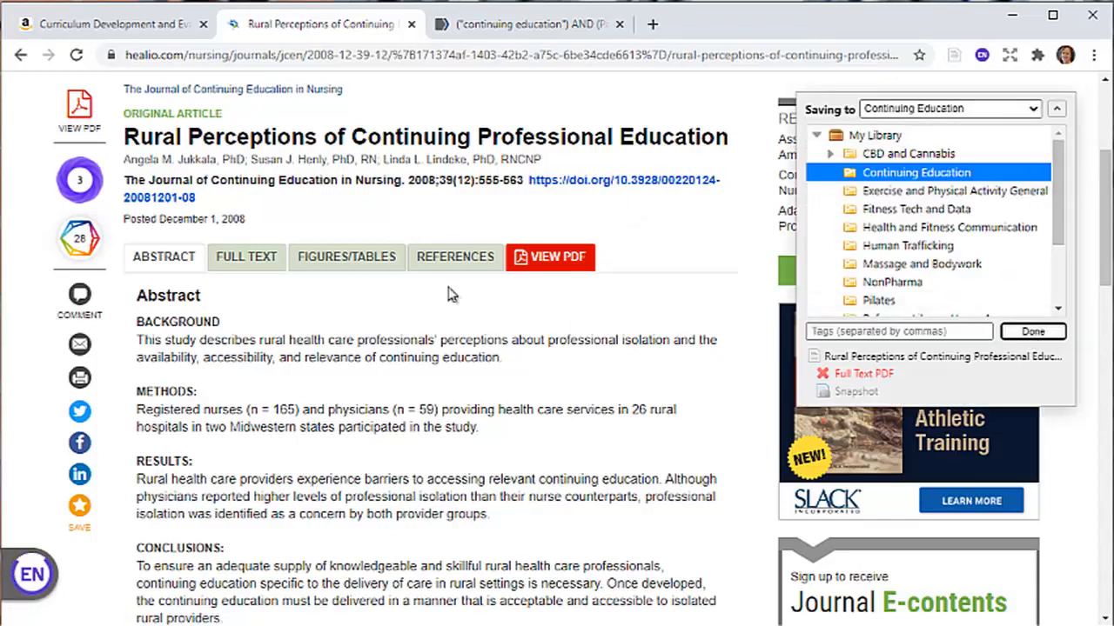
click(1032, 330)
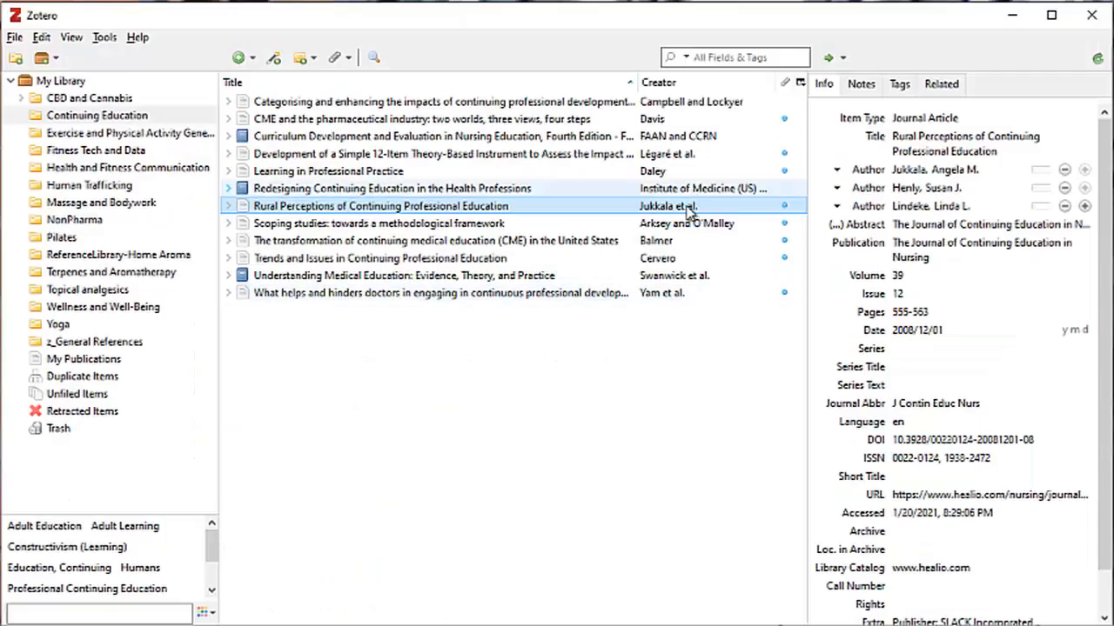
Select the 'Rural Perceptions of Continuing Professional Education' record to check its details
click(990, 225)
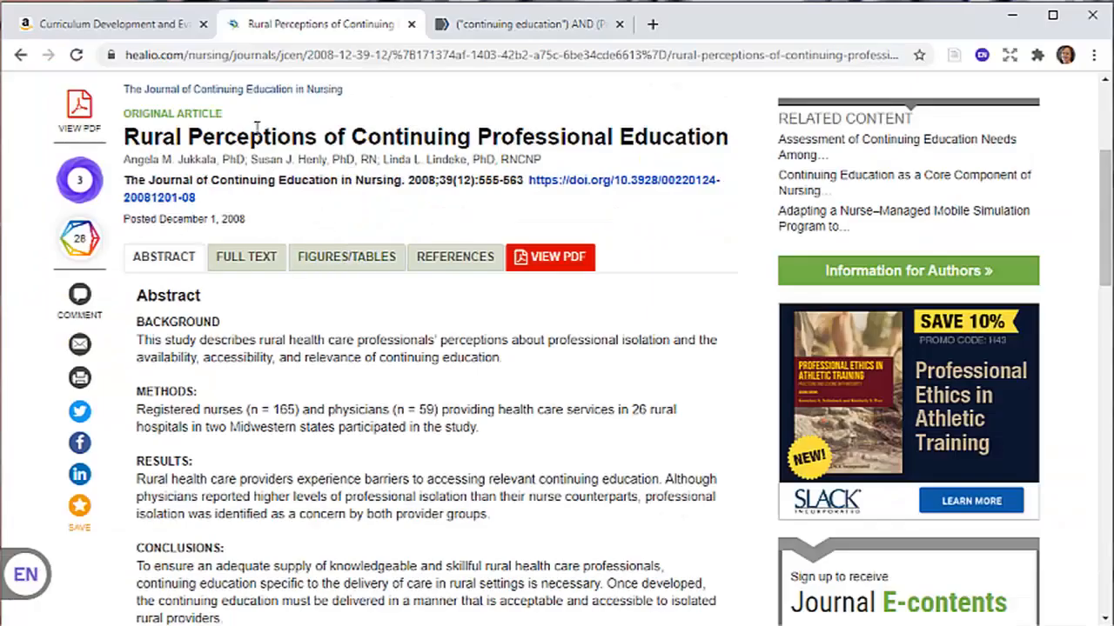
mouse_move(387, 104)
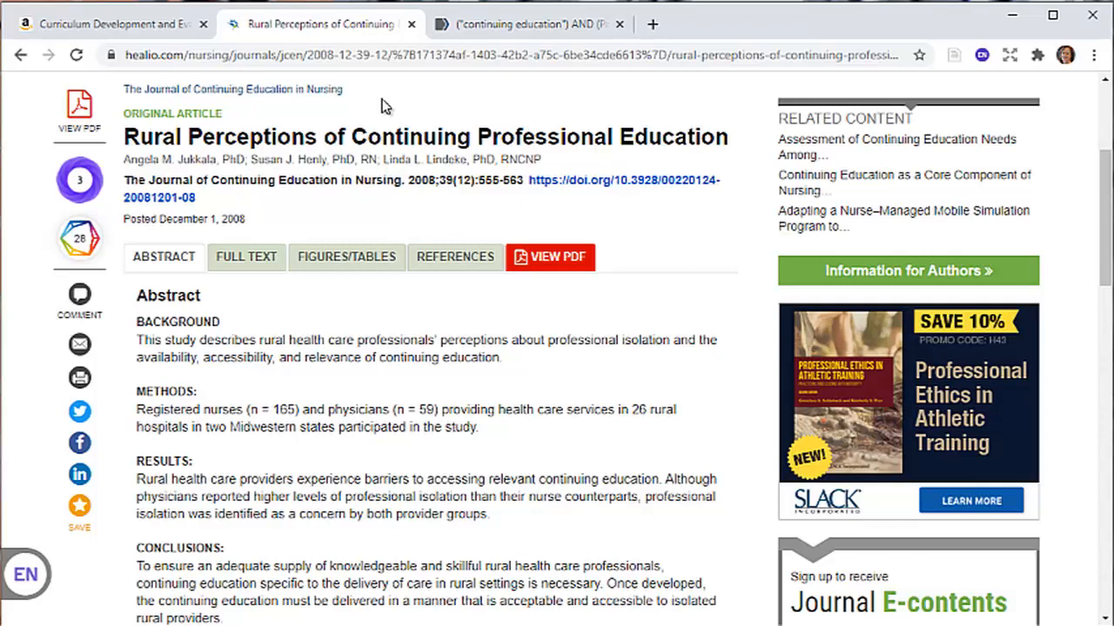
Switch to the PubMed tab and scroll the continuing education AND patient outcomes results
click(530, 23)
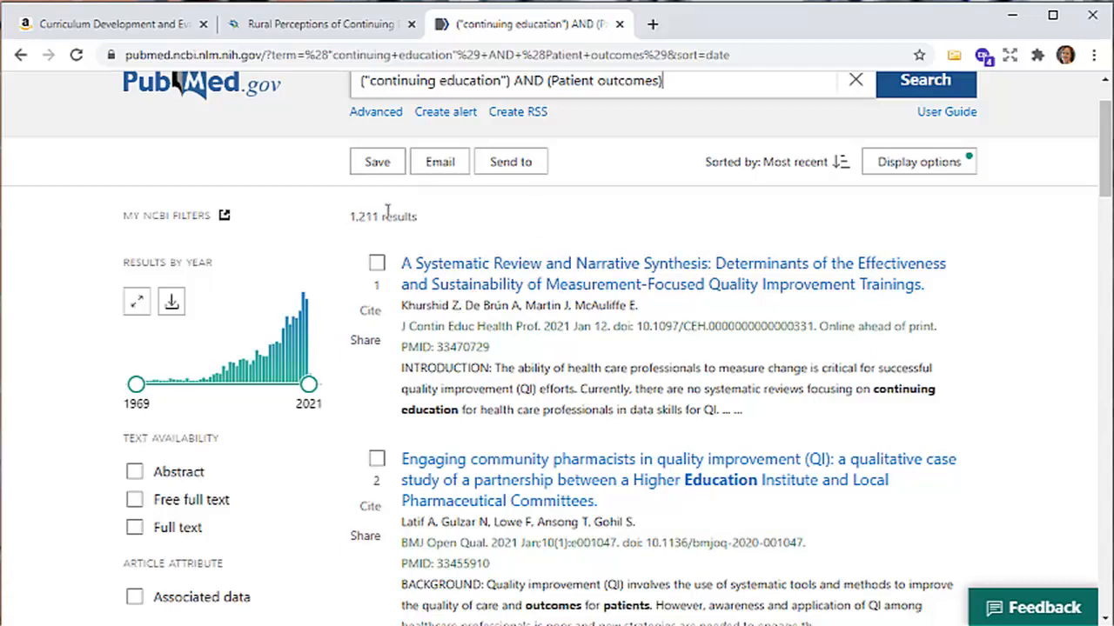
mouse_move(825, 342)
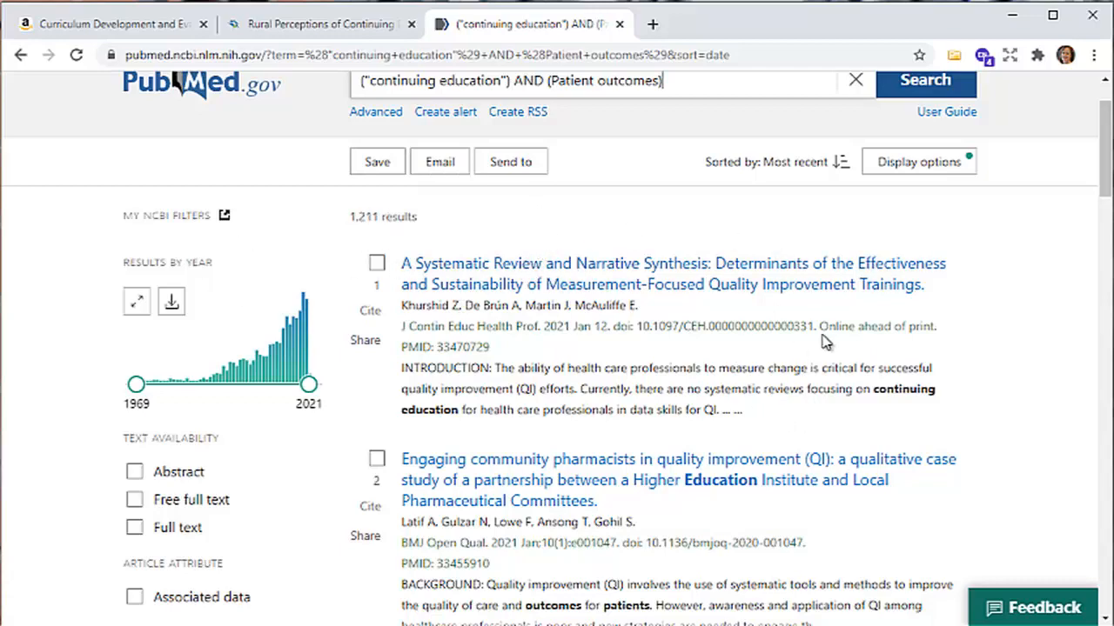
scroll(down, 3)
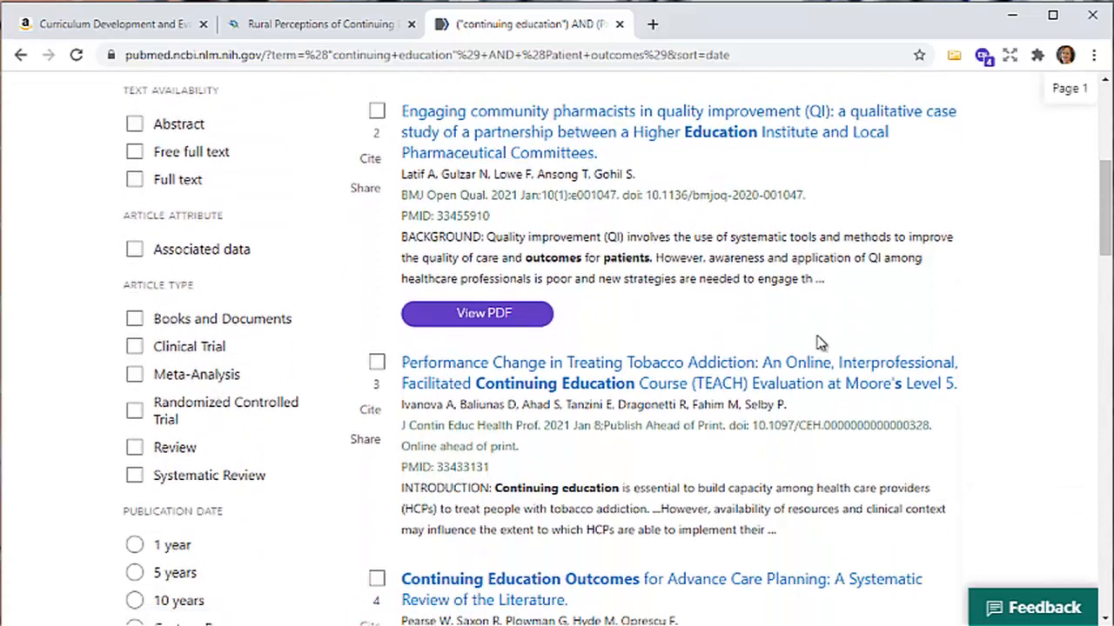
mouse_move(898, 310)
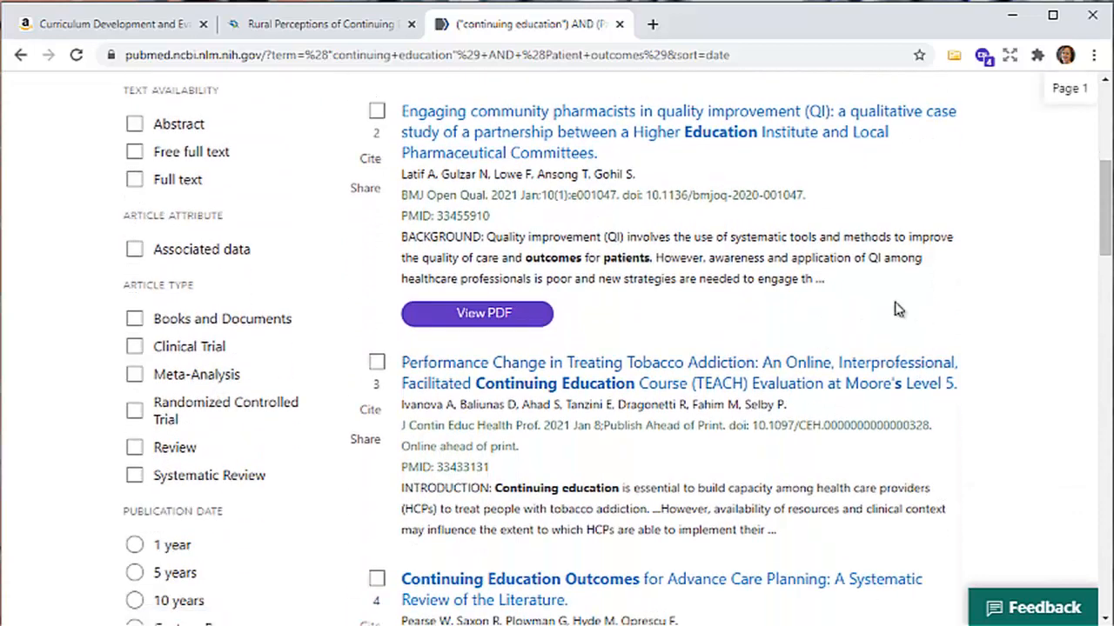
mouse_move(616, 389)
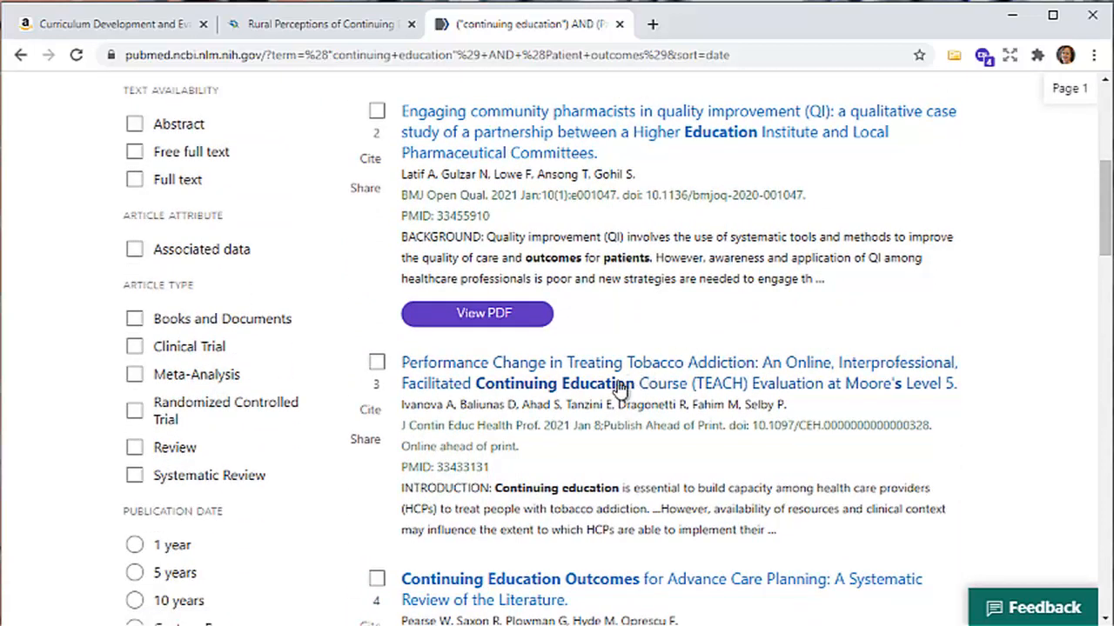
mouse_move(600, 373)
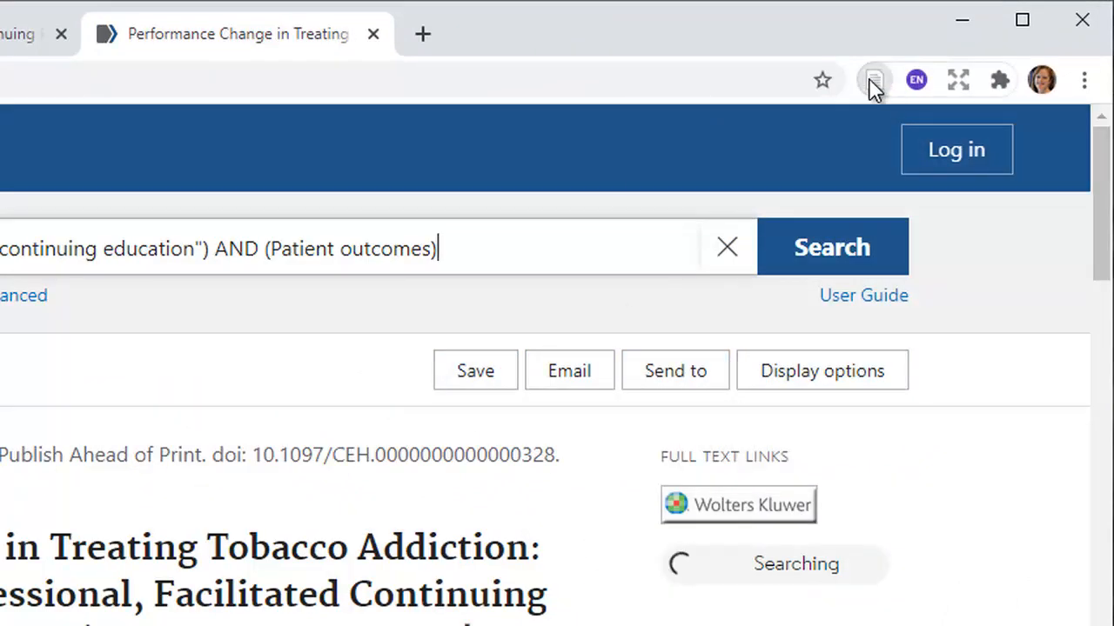
Save the PubMed tobacco addiction performance-change article to Continuing Education via the connector
click(873, 79)
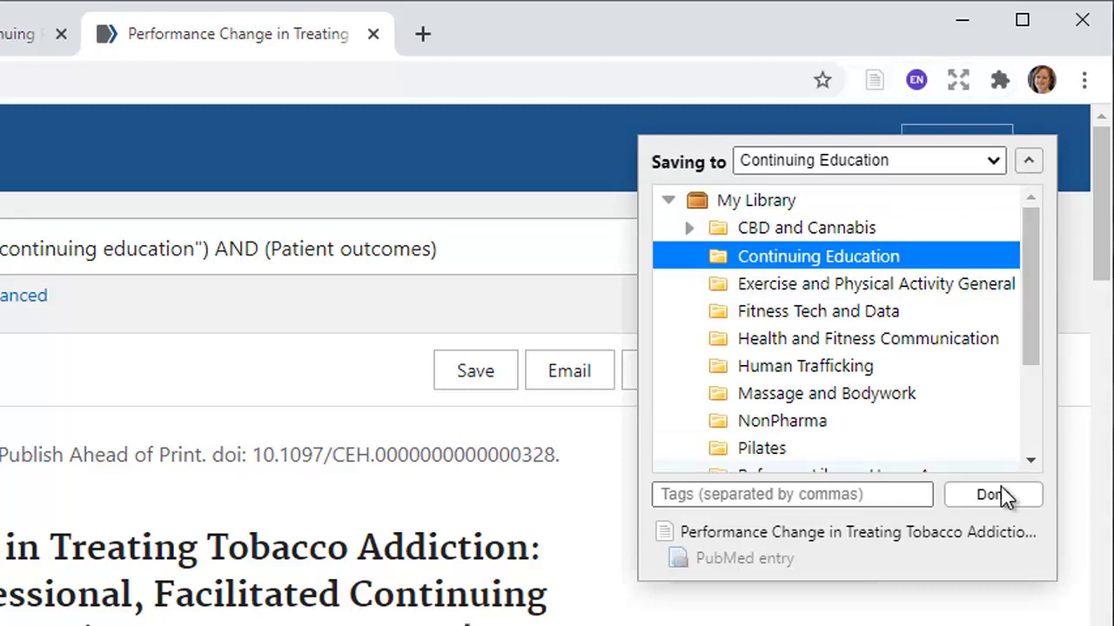
mouse_move(992, 494)
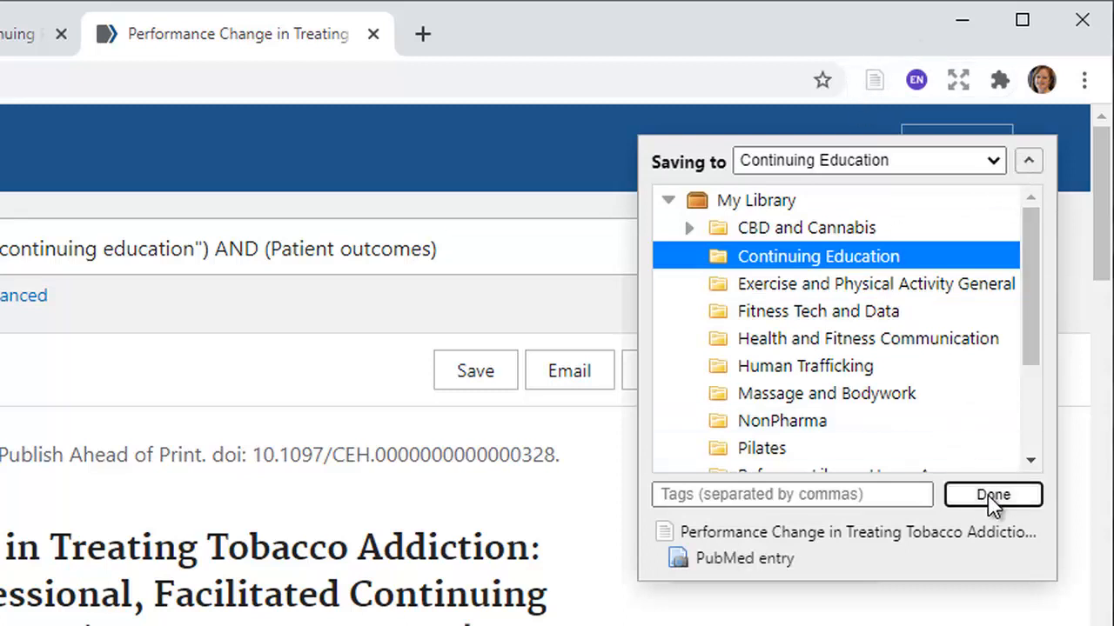
click(992, 494)
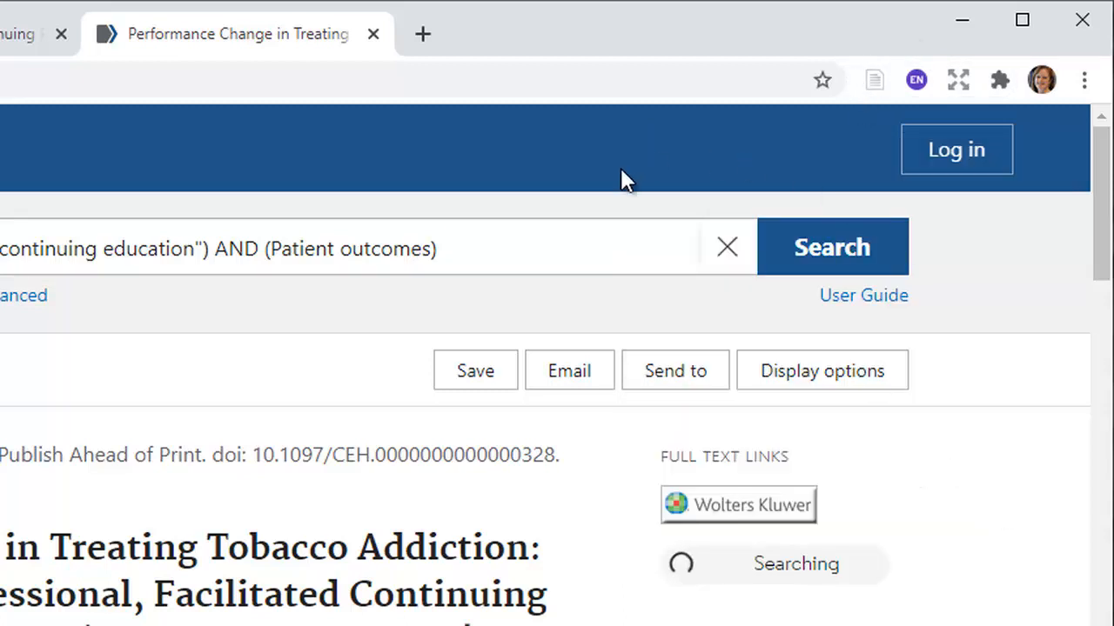
mouse_move(474, 605)
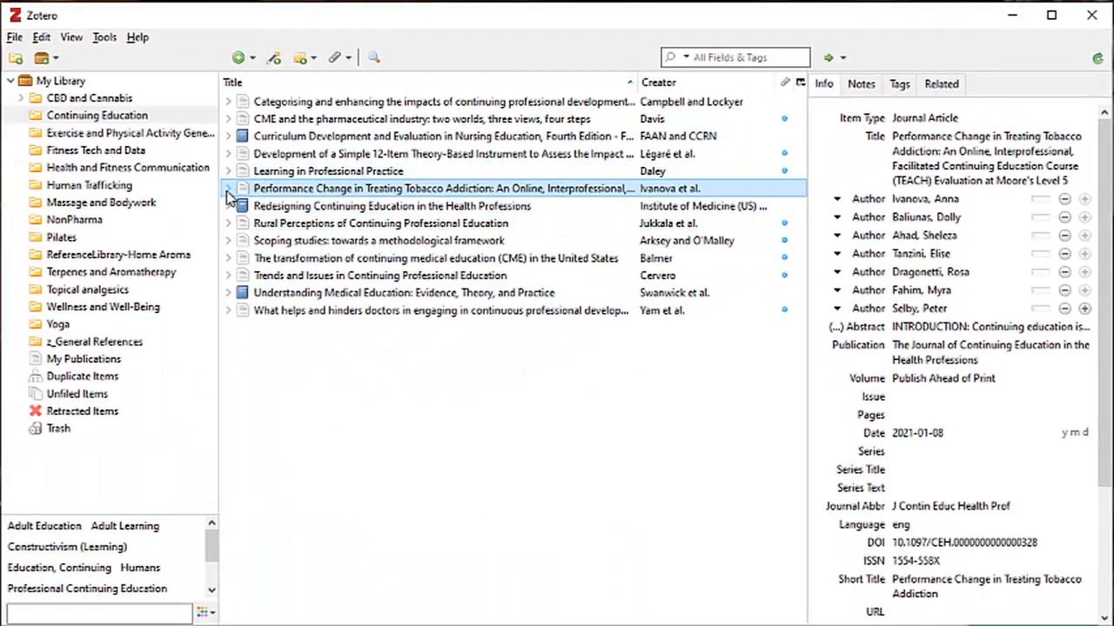
Expand Ivanova et al.'s tobacco article in Zotero to see its PubMed entry, then return to Amazon
click(228, 189)
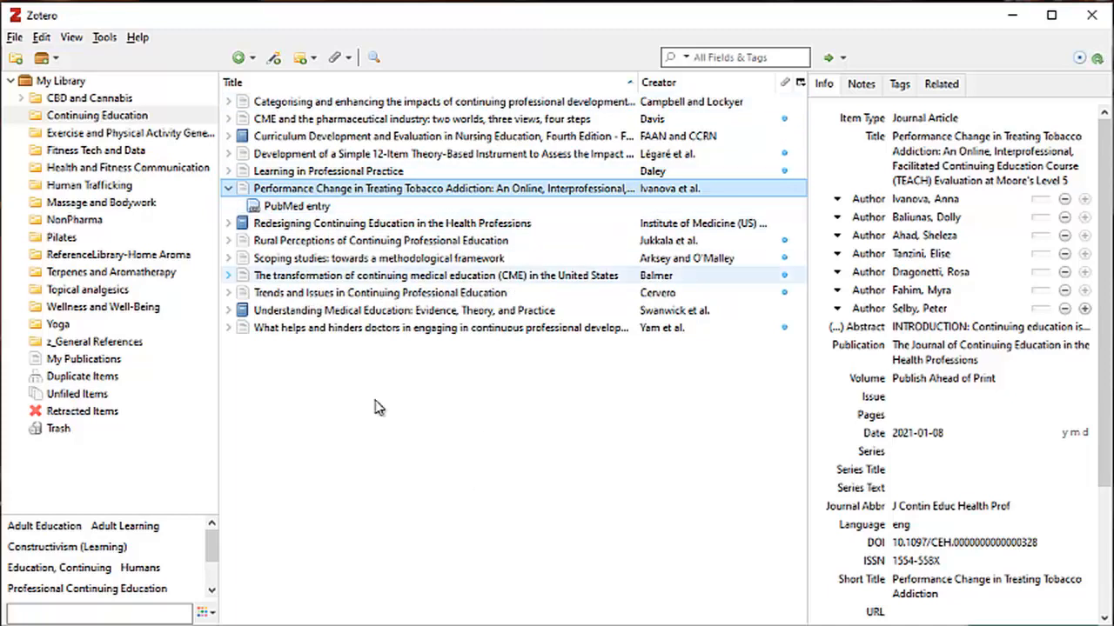
mouse_move(298, 291)
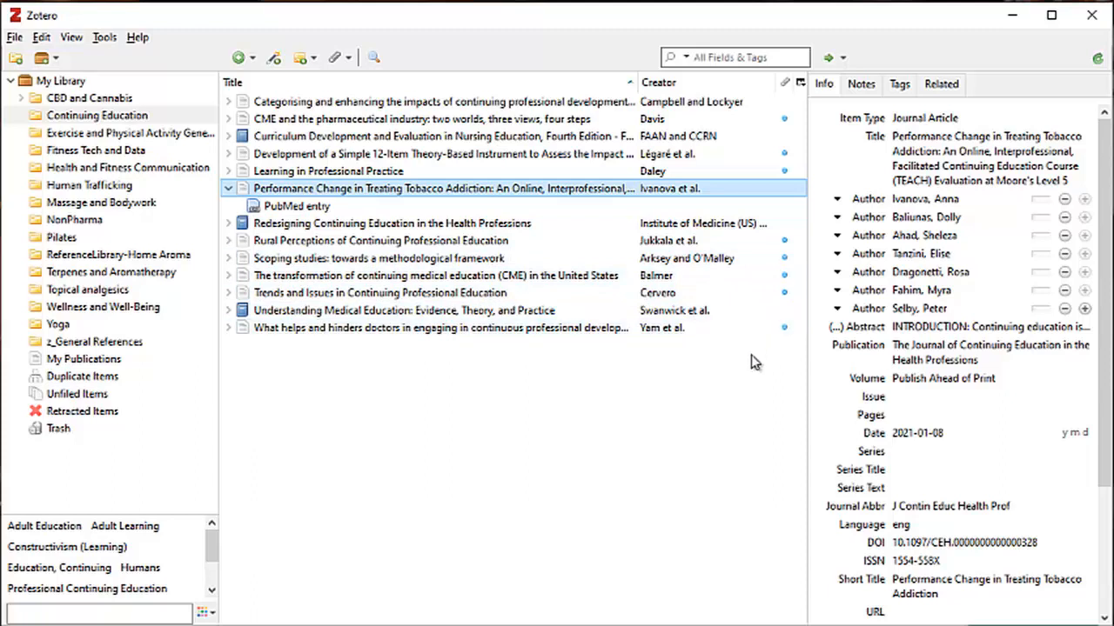
mouse_move(453, 414)
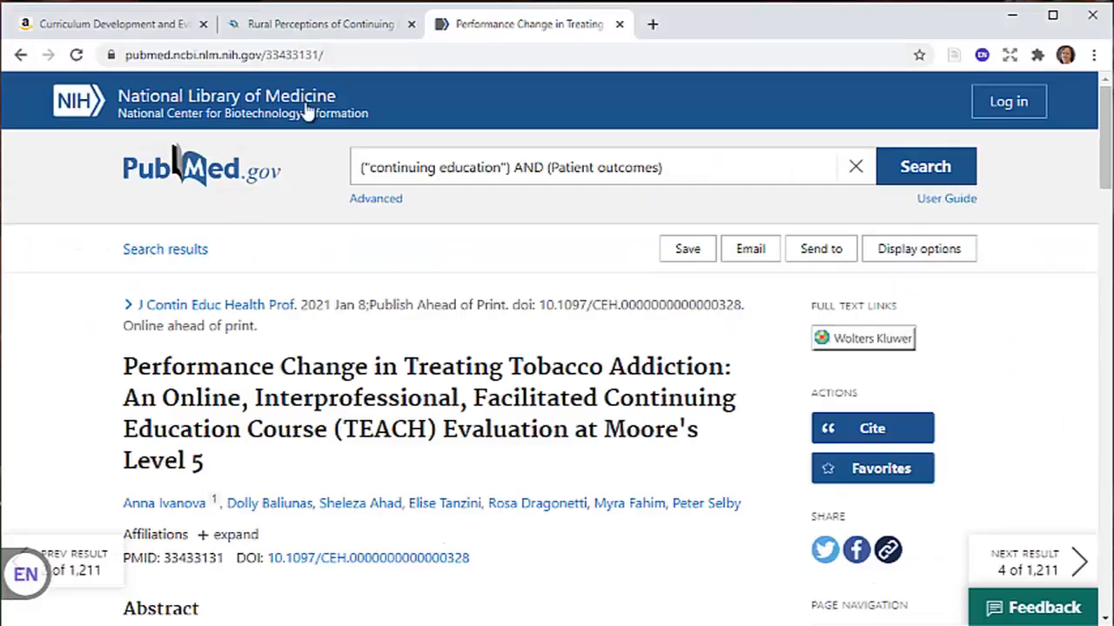
click(104, 24)
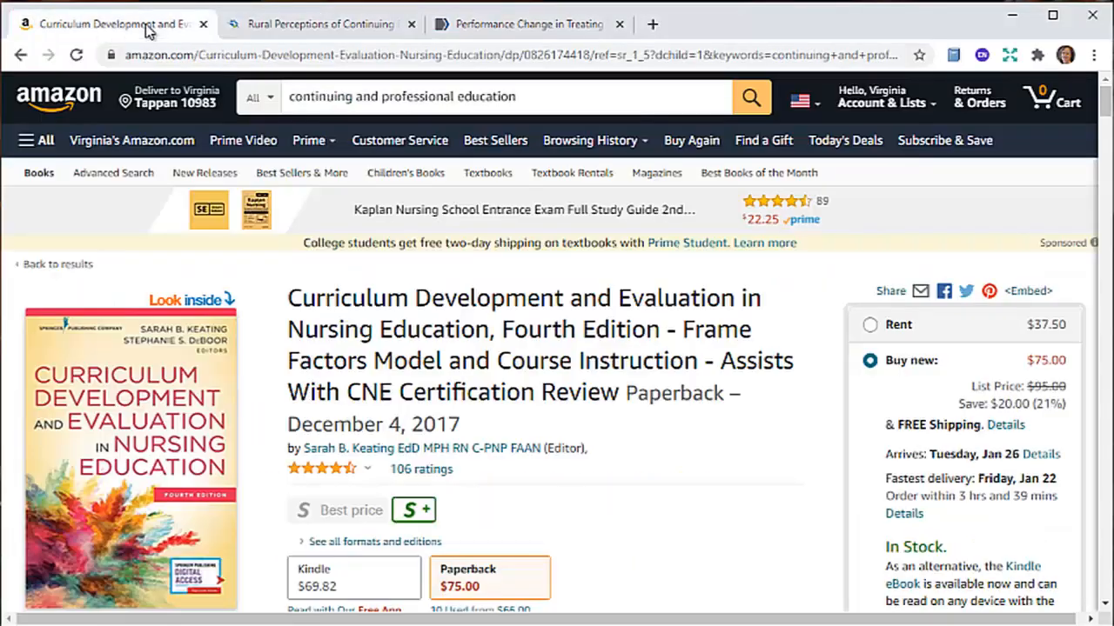